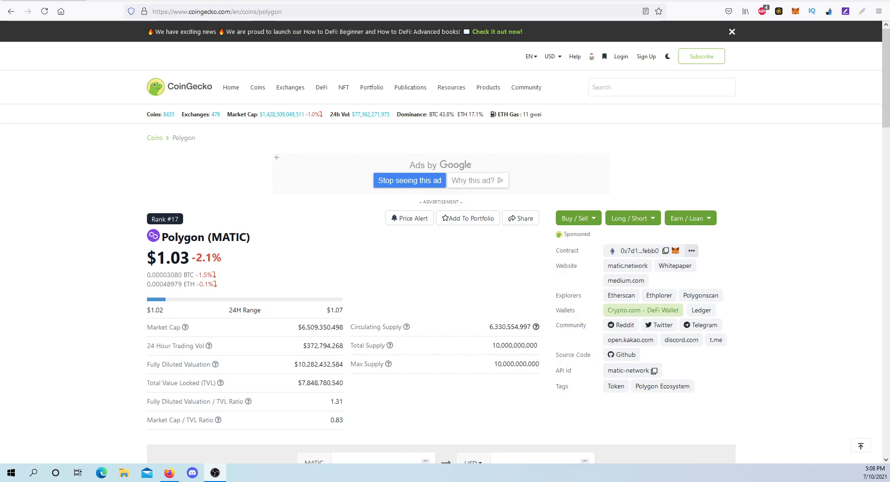
mouse_move(229, 213)
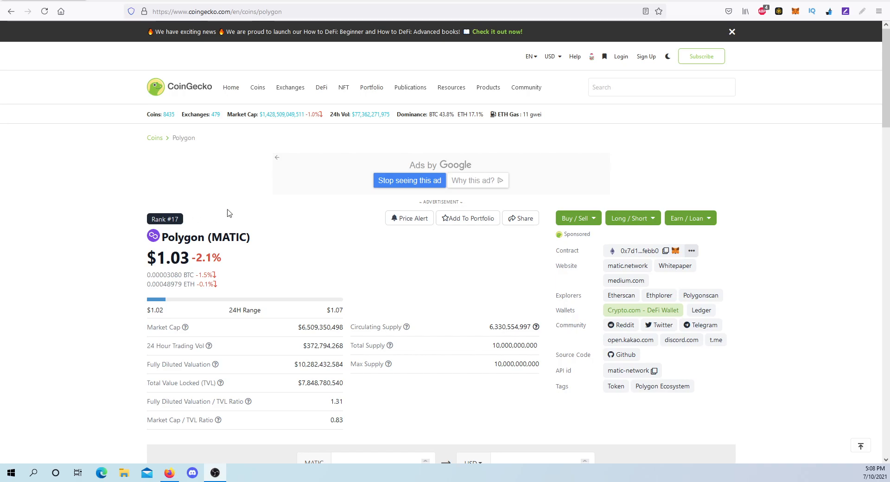
Step: Step Polygon's price chart through the 30d and 90d ranges, ending on 180d
scroll(down, 3)
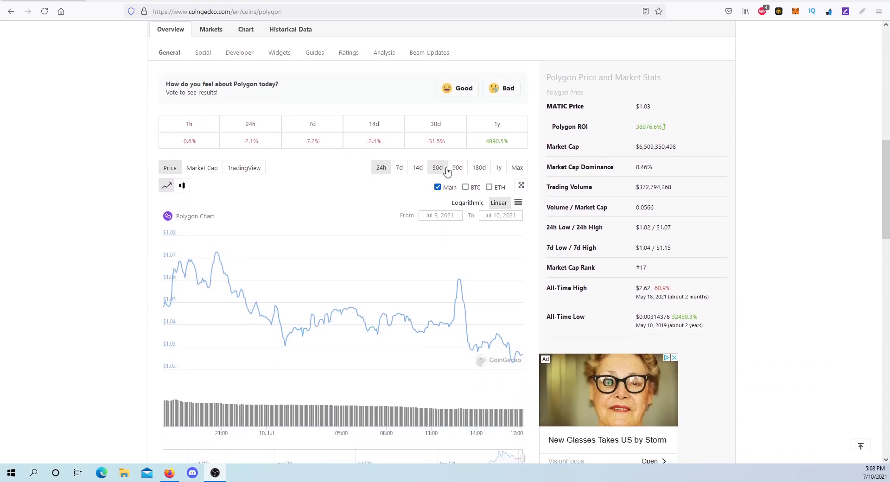
click(437, 167)
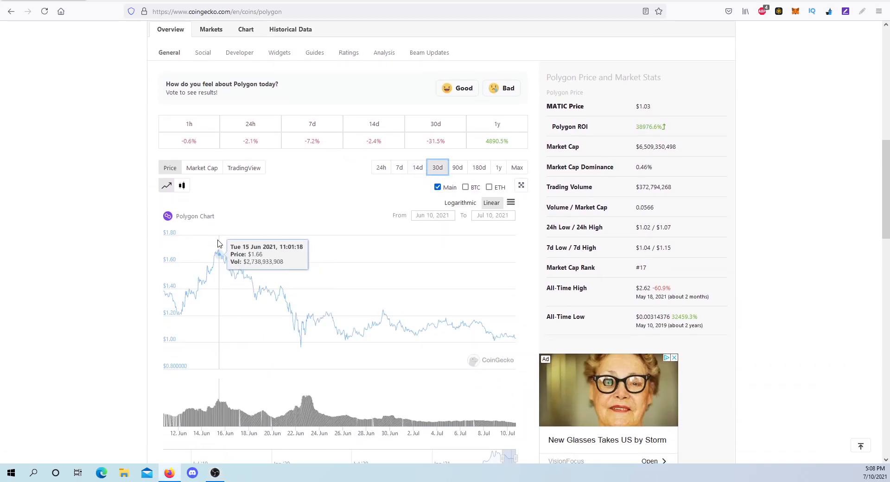
mouse_move(218, 255)
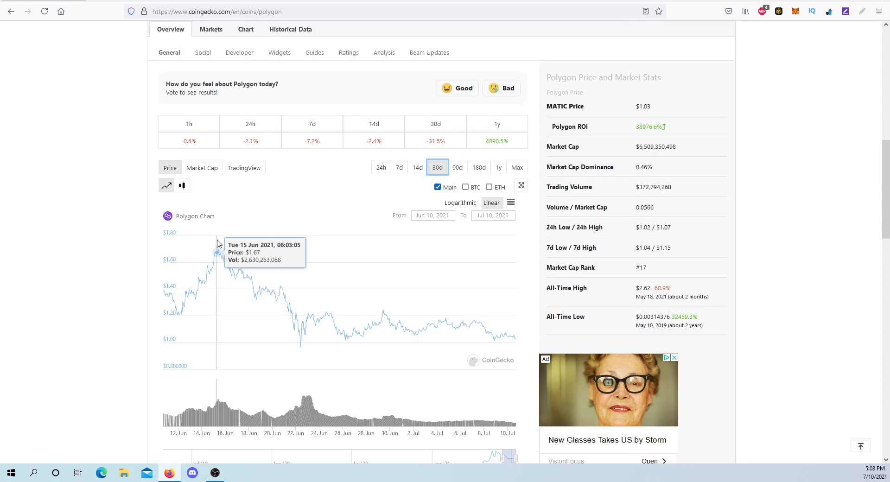
mouse_move(508, 321)
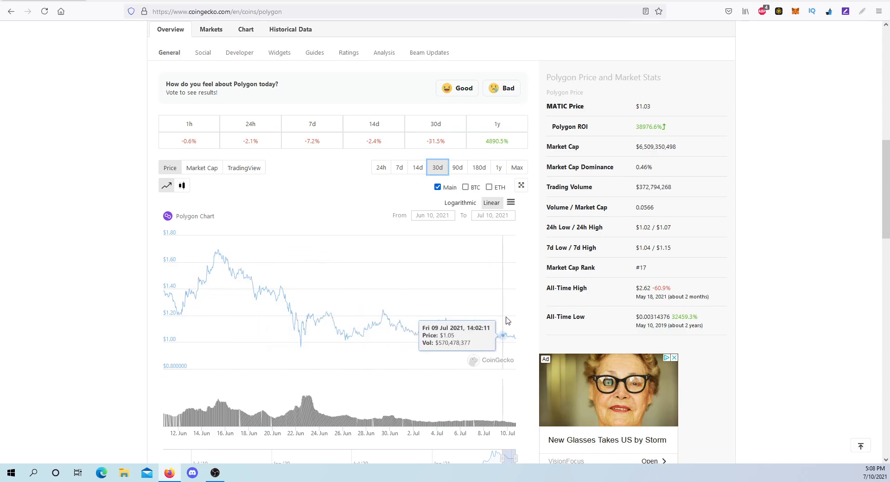
mouse_move(517, 325)
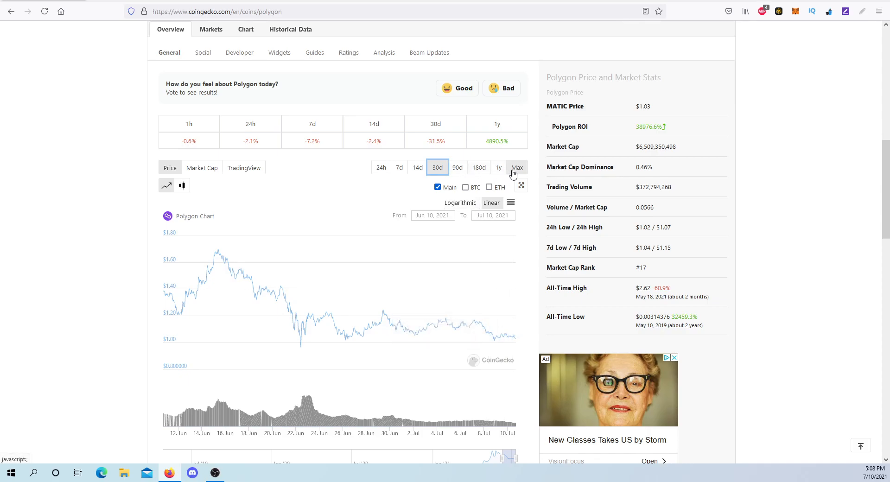
click(457, 167)
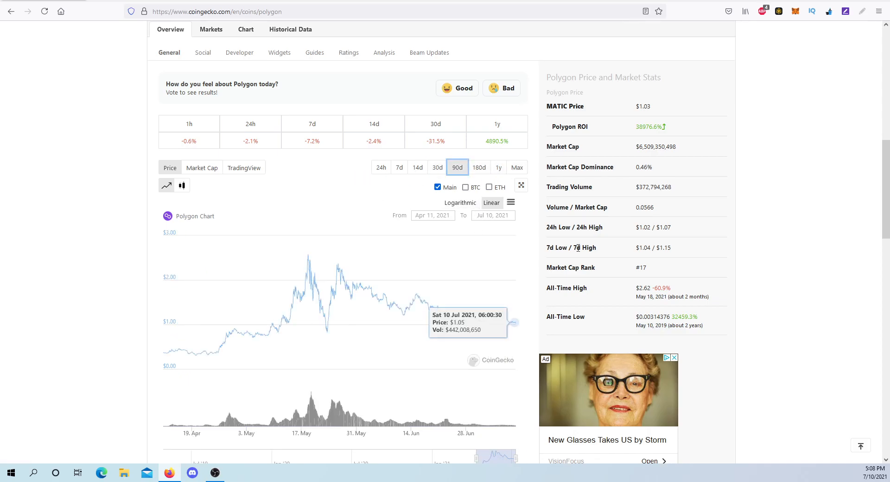
mouse_move(365, 238)
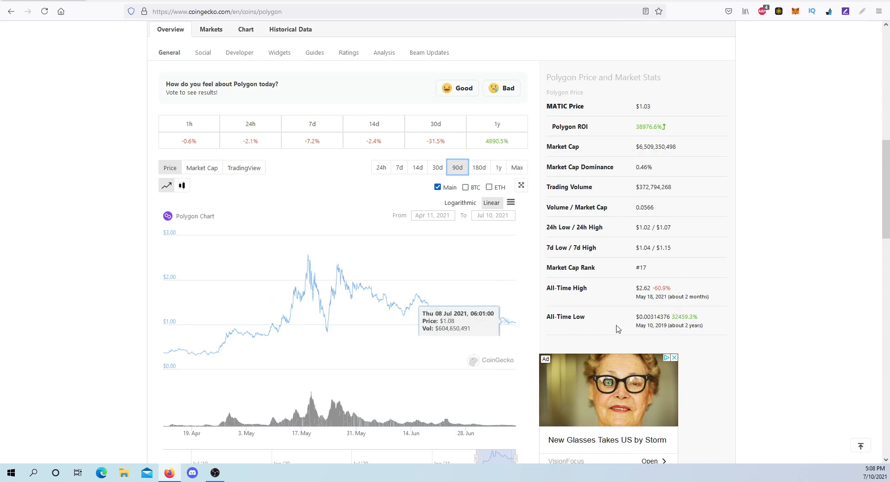
mouse_move(169, 347)
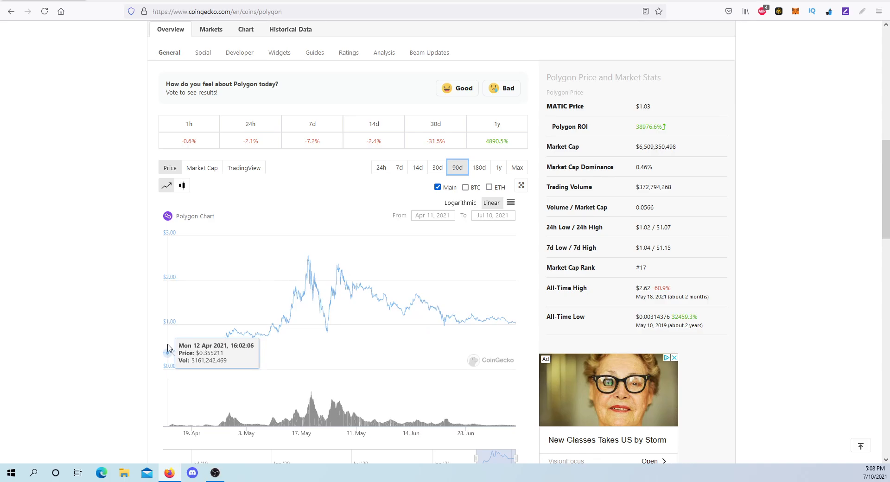
mouse_move(492, 194)
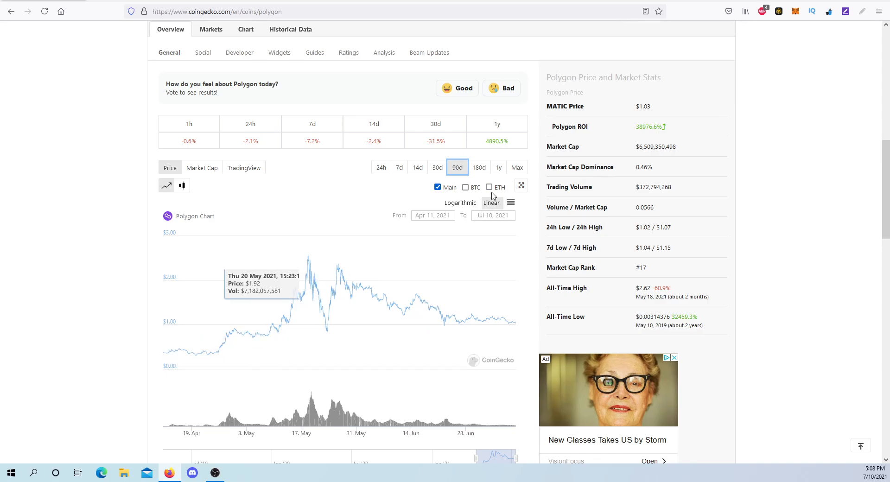
click(479, 167)
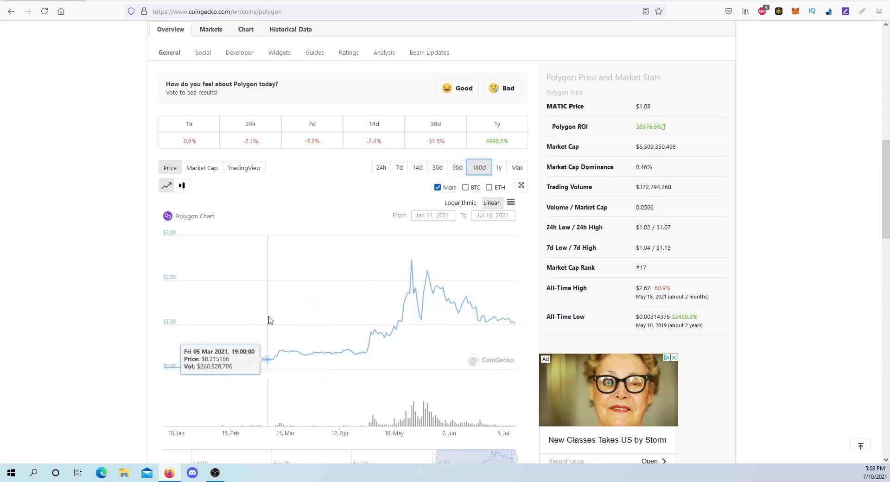
mouse_move(172, 333)
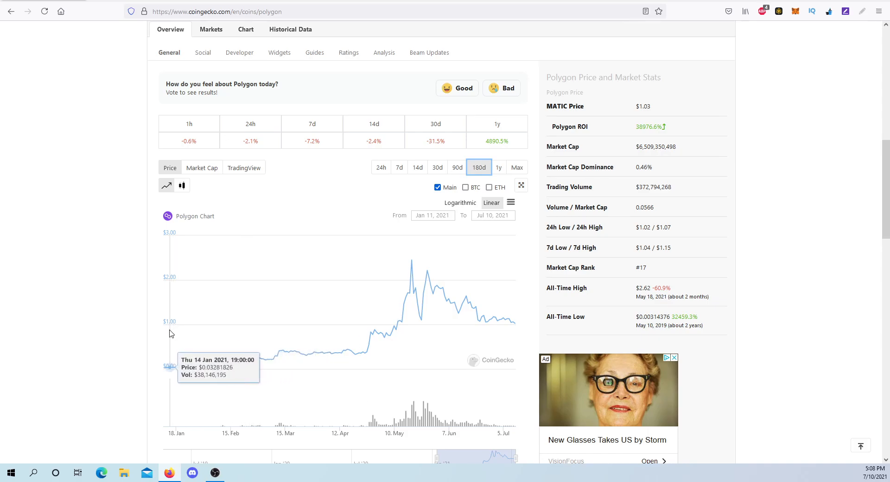
mouse_move(171, 333)
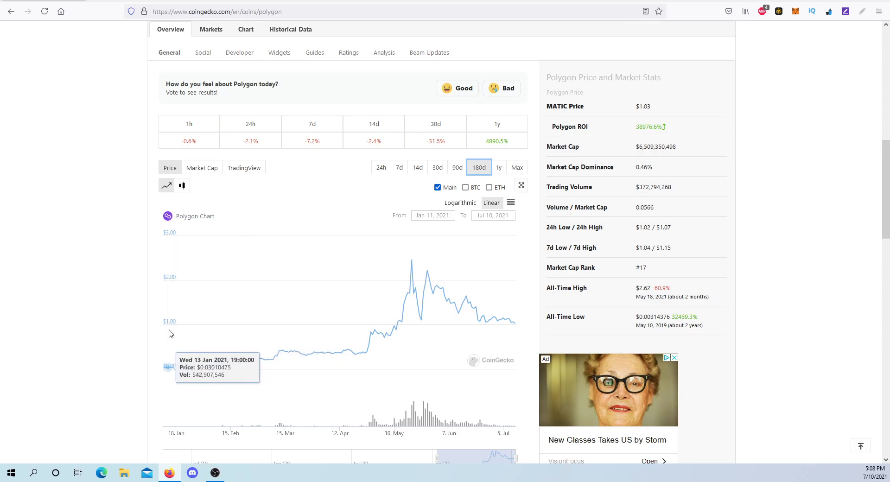
mouse_move(678, 340)
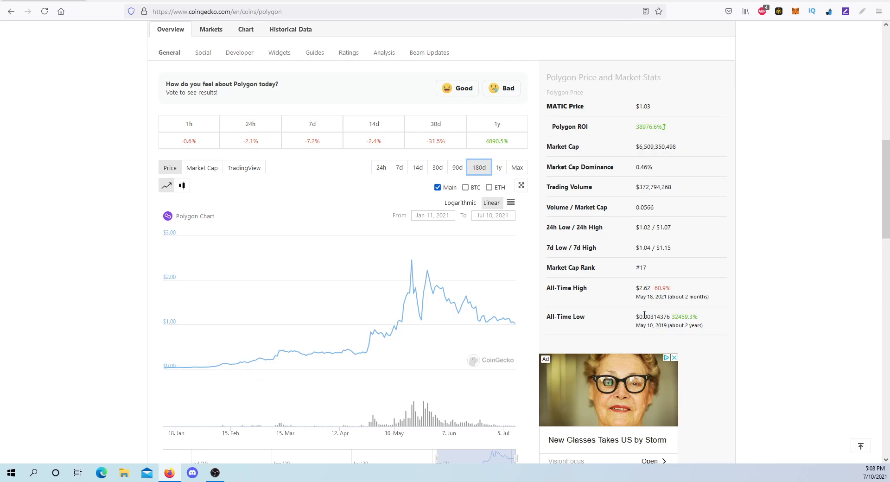
mouse_move(631, 321)
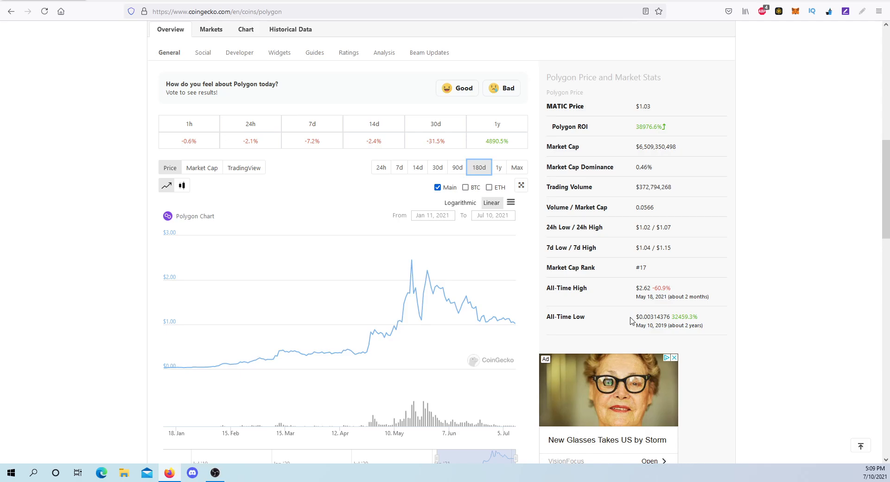
mouse_move(691, 196)
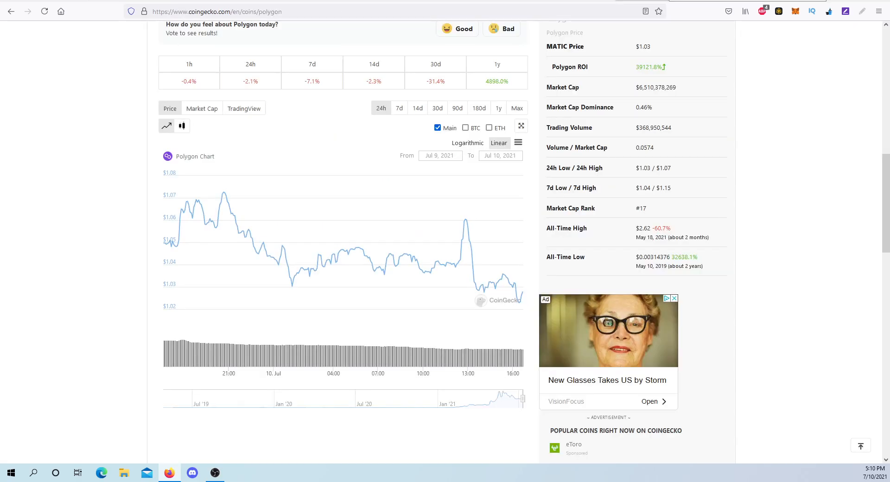
mouse_move(482, 283)
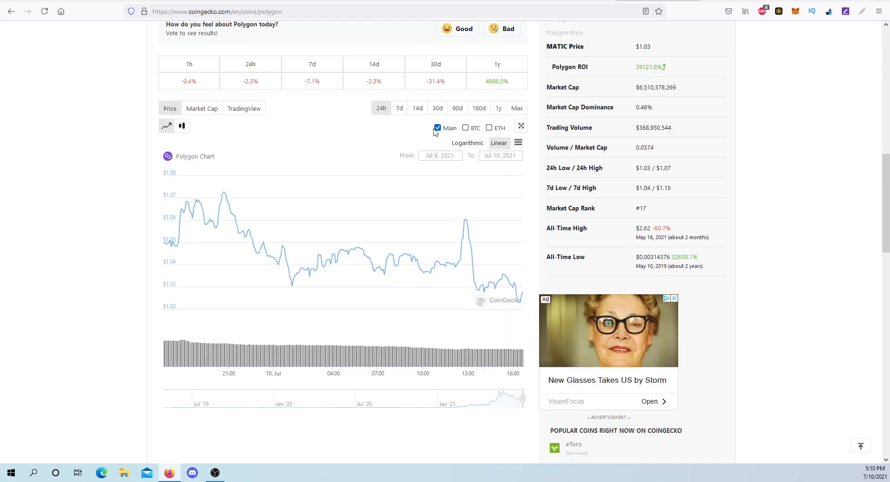
Step: Reload the Polygon coin page so the price chart returns to 24h
click(399, 108)
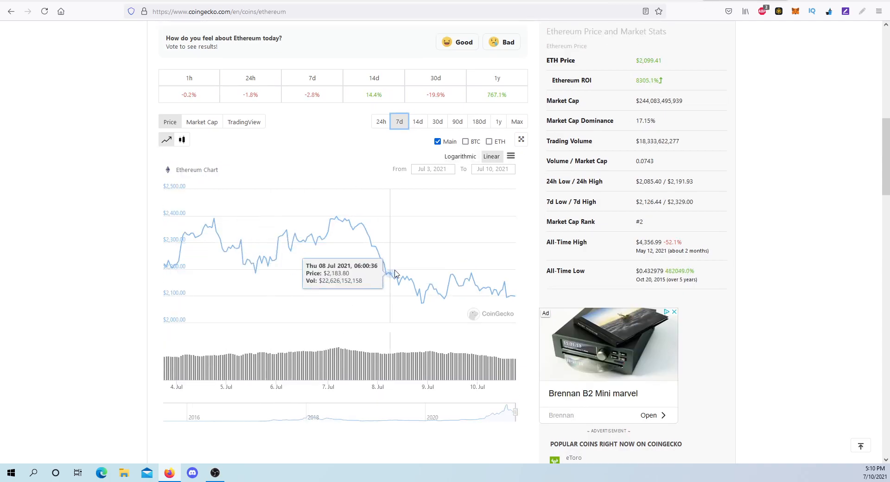
mouse_move(677, 2)
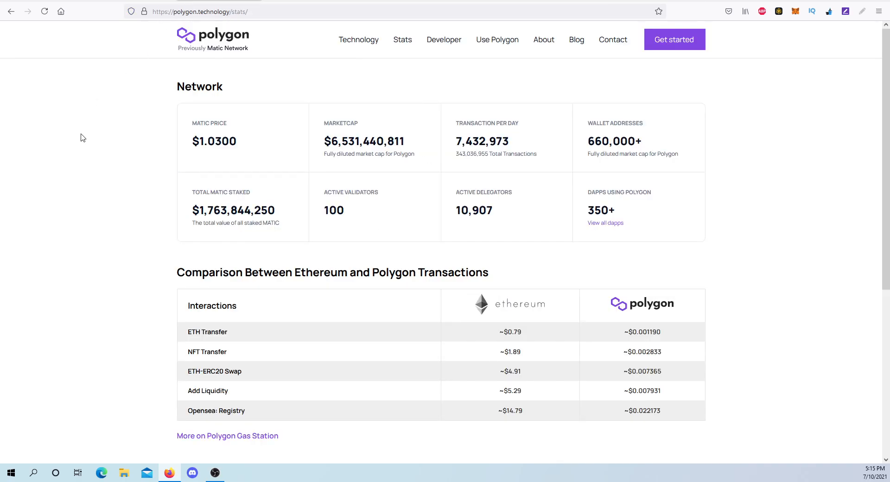
mouse_move(231, 125)
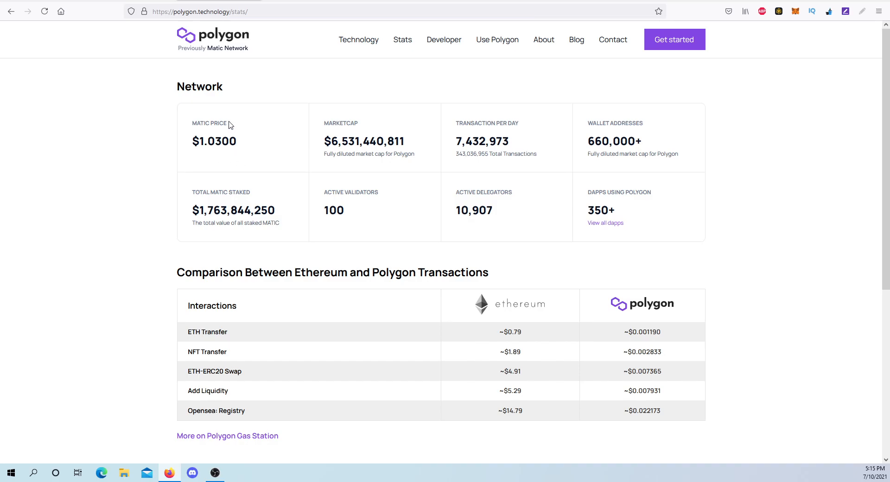
mouse_move(222, 101)
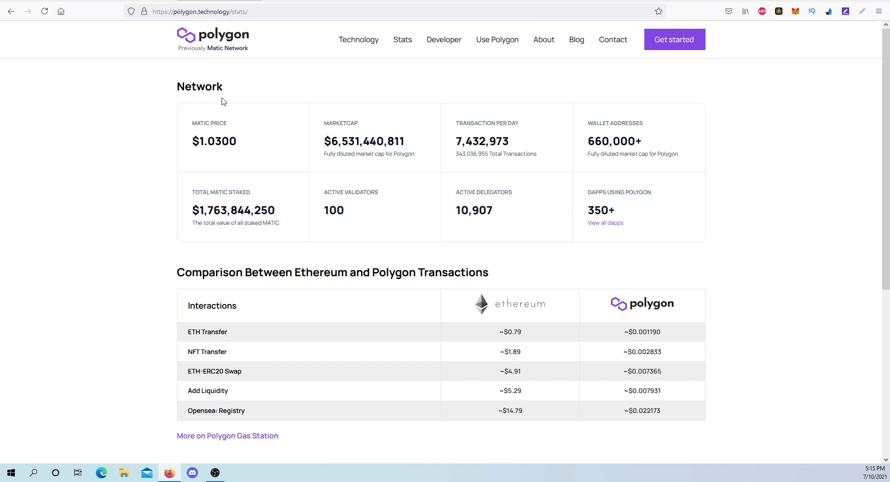
mouse_move(373, 181)
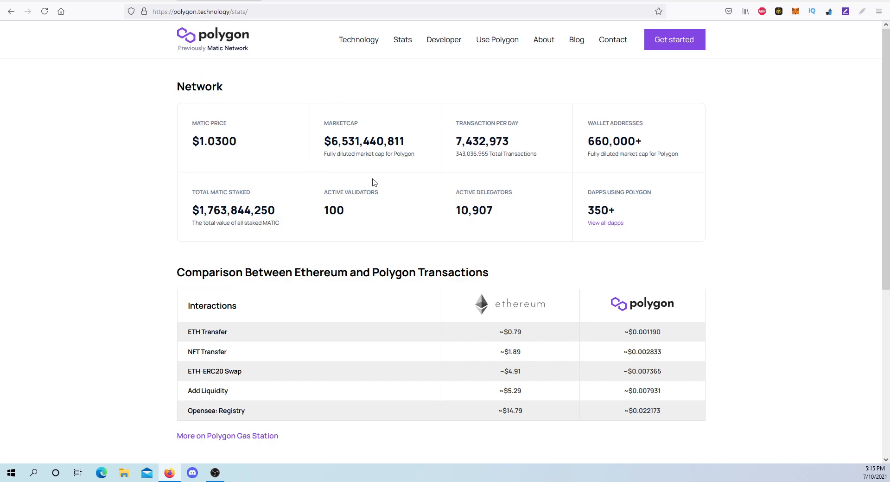
mouse_move(359, 132)
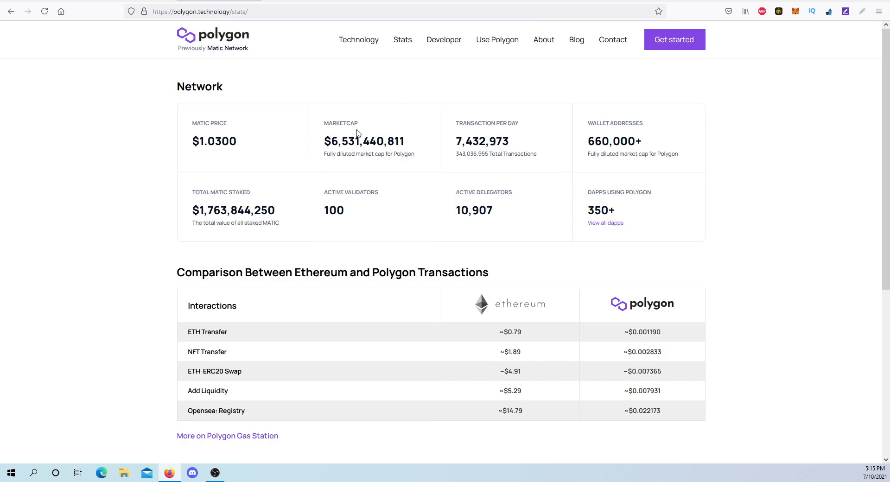
mouse_move(658, 112)
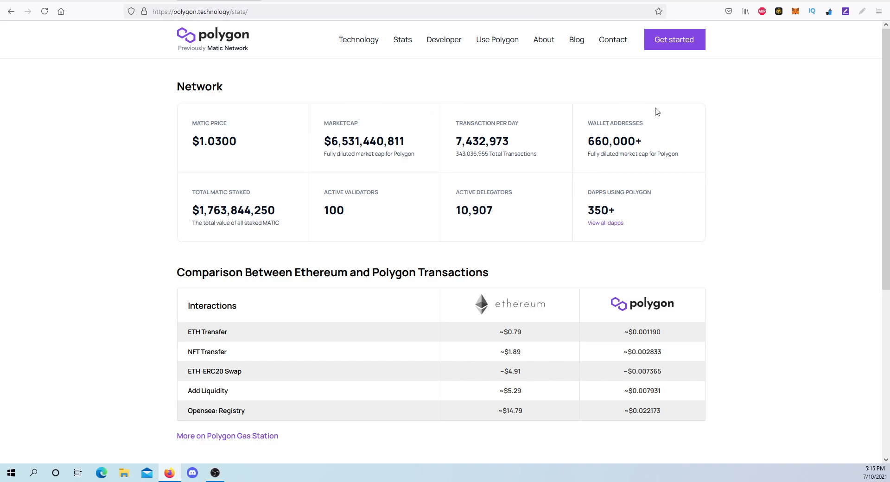
mouse_move(638, 169)
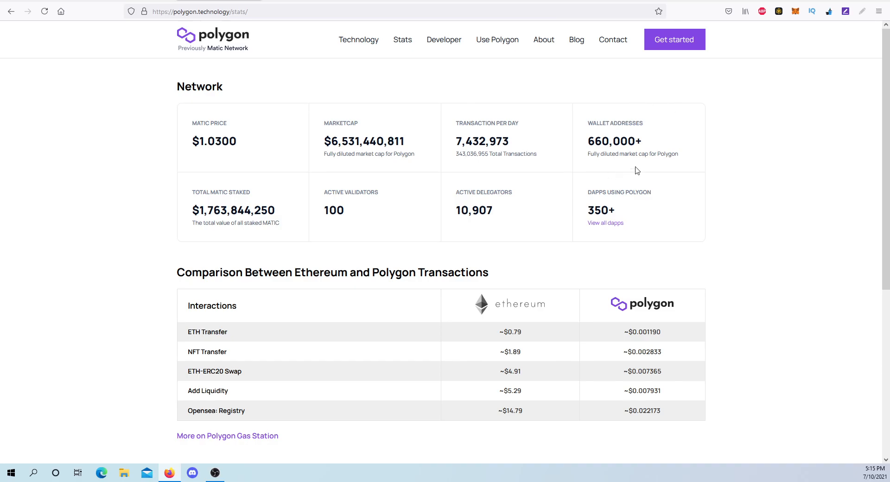
mouse_move(579, 132)
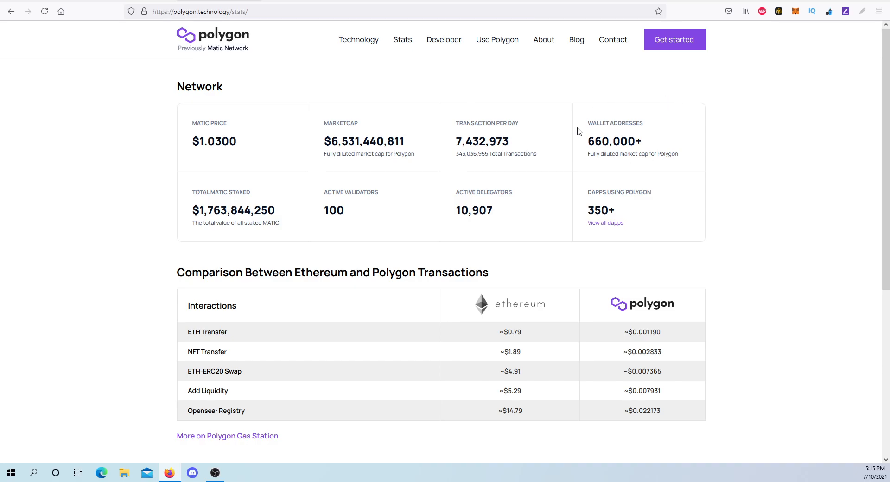
mouse_move(200, 115)
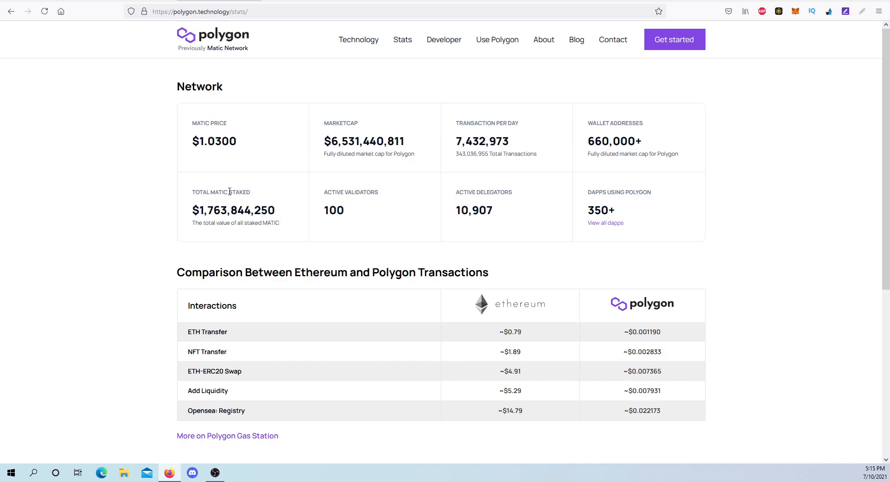
mouse_move(272, 233)
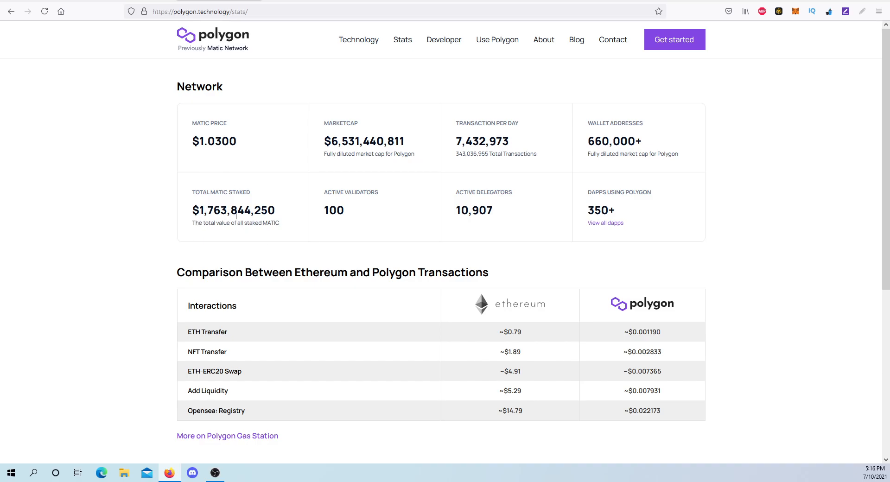
mouse_move(223, 207)
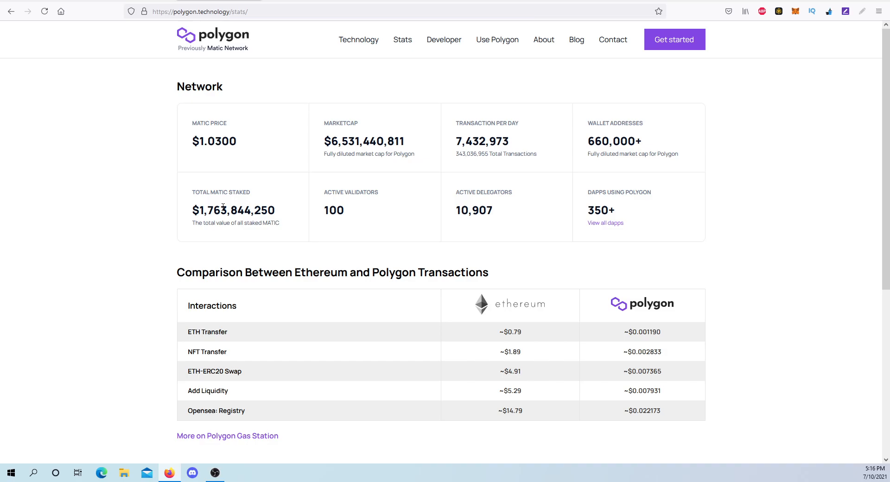
mouse_move(668, 179)
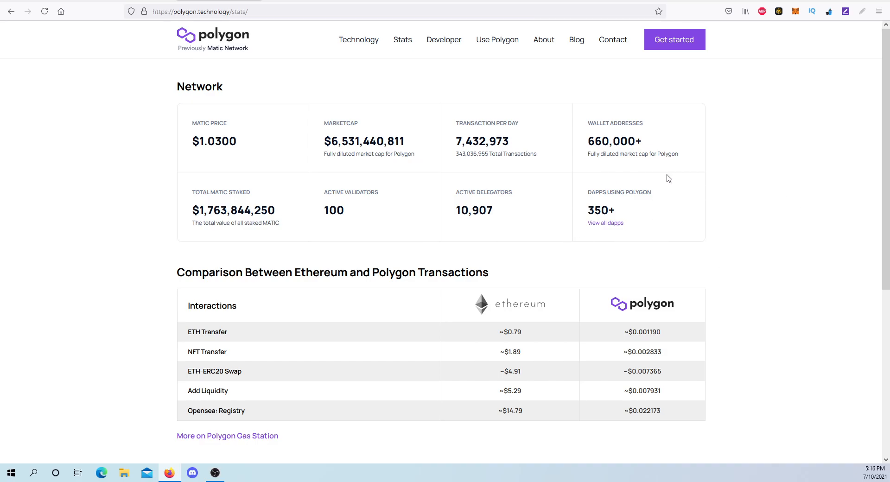
mouse_move(671, 210)
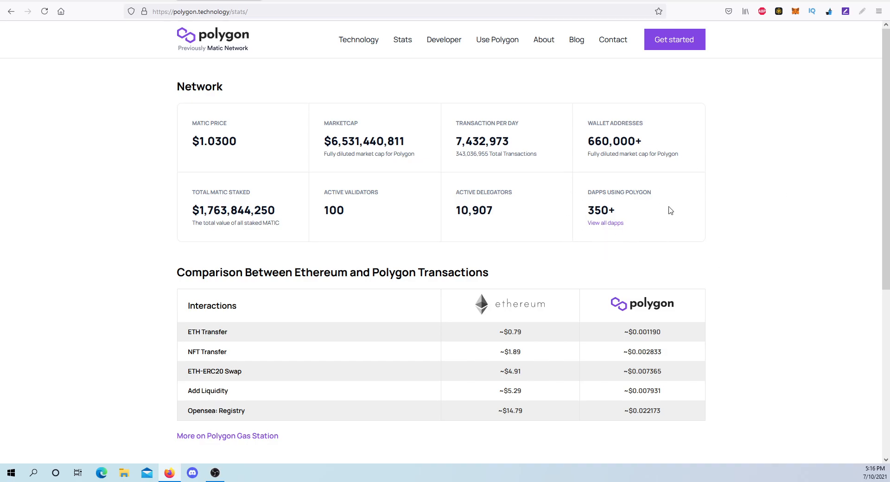
mouse_move(634, 221)
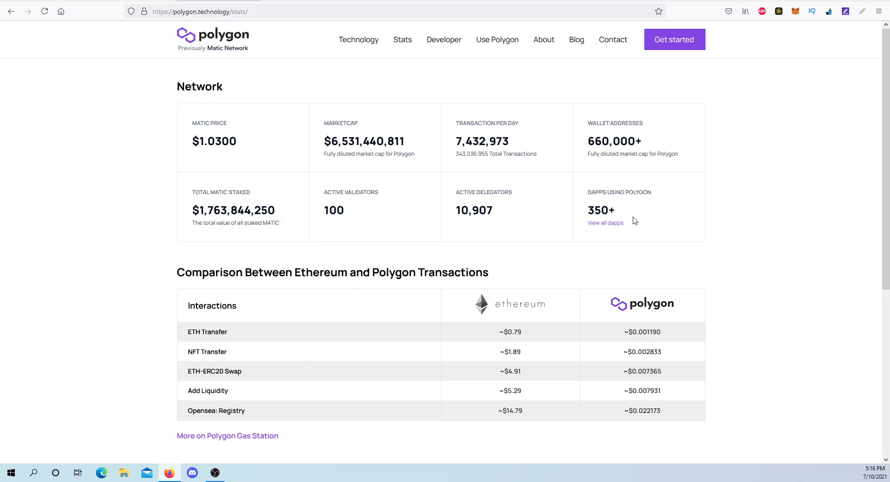
mouse_move(609, 268)
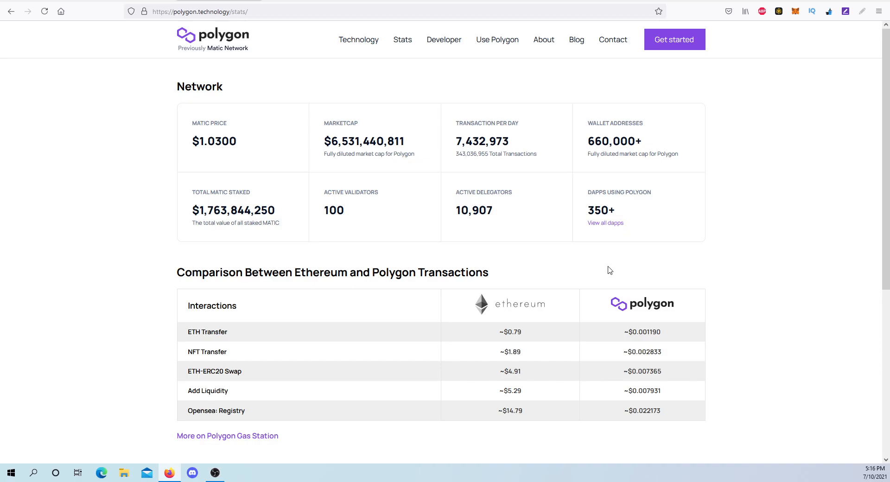
Step: Scroll through the MATIC network figures and Ethereum-versus-Polygon fee table, then back up
scroll(down, 3)
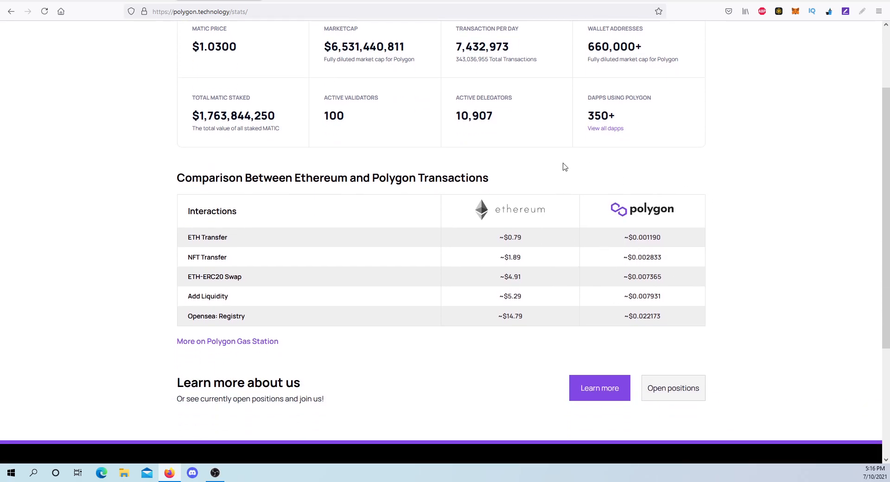
mouse_move(645, 226)
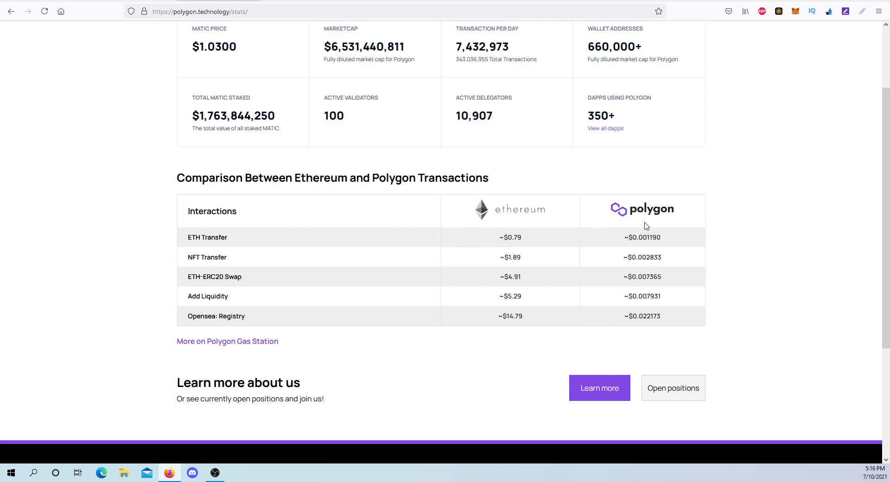
mouse_move(665, 215)
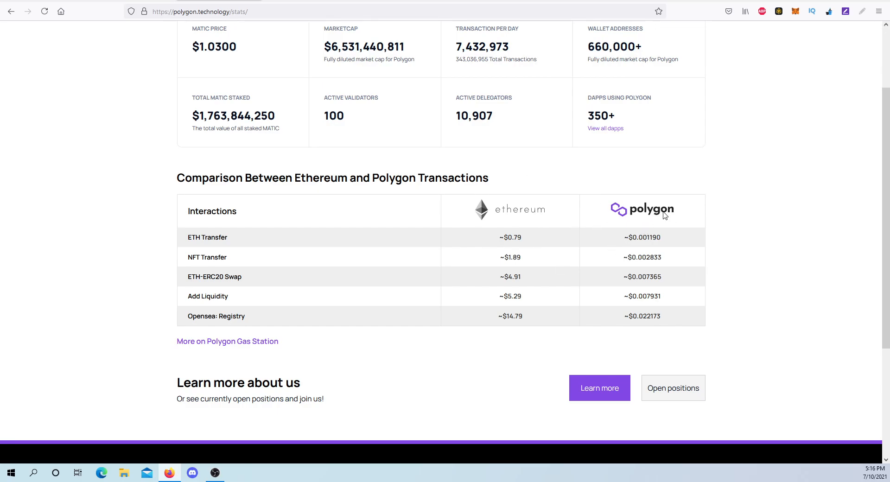
mouse_move(482, 210)
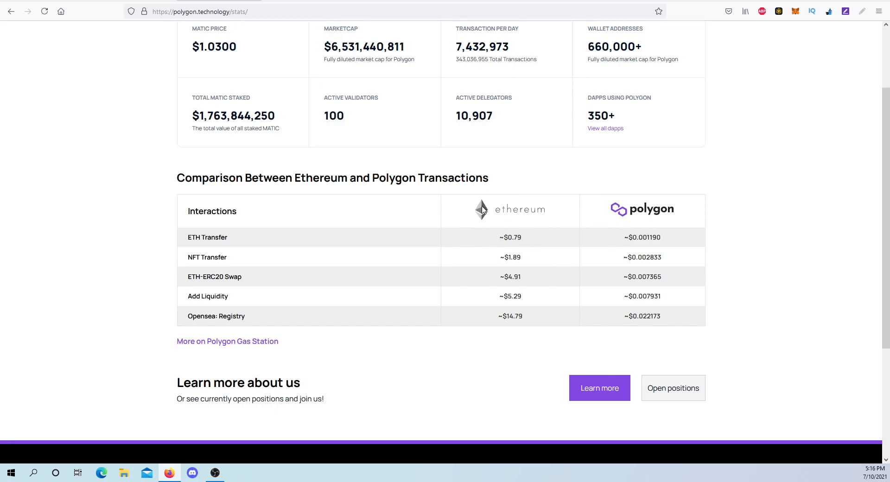
mouse_move(525, 242)
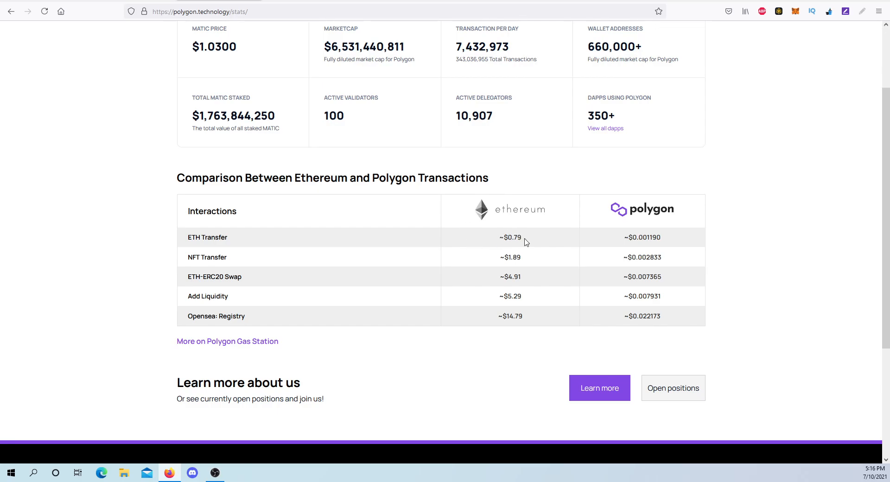
mouse_move(523, 238)
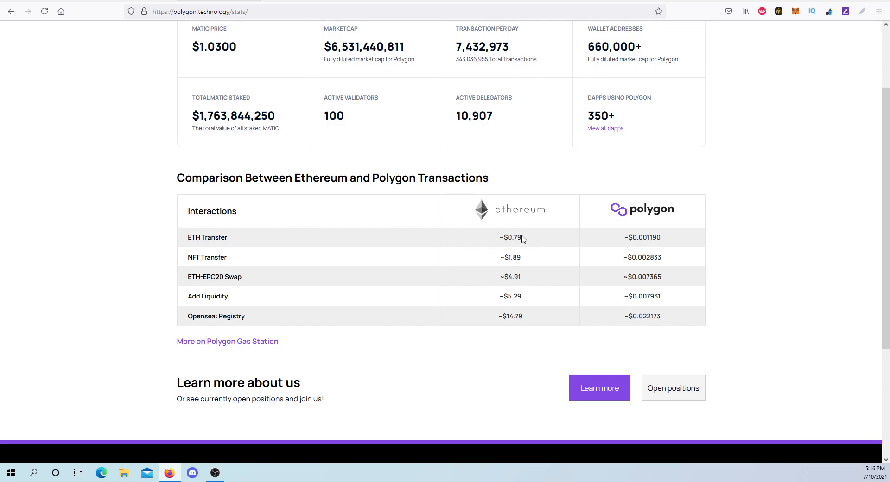
mouse_move(454, 274)
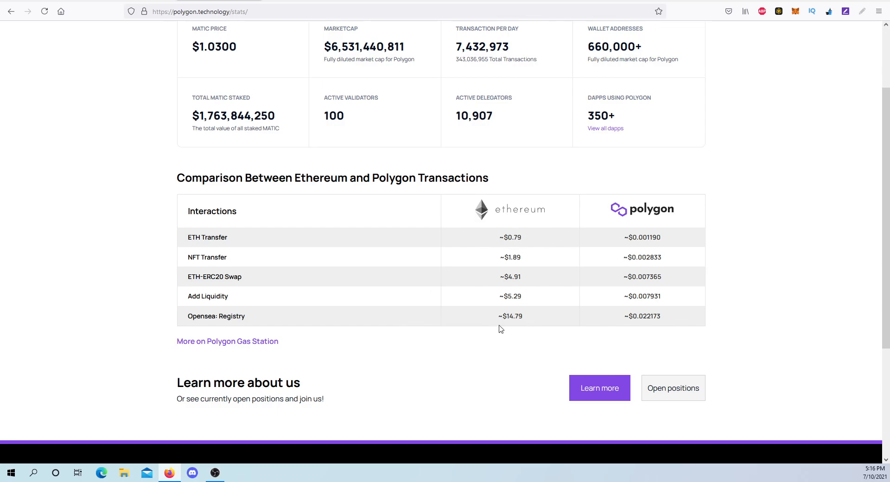
mouse_move(509, 323)
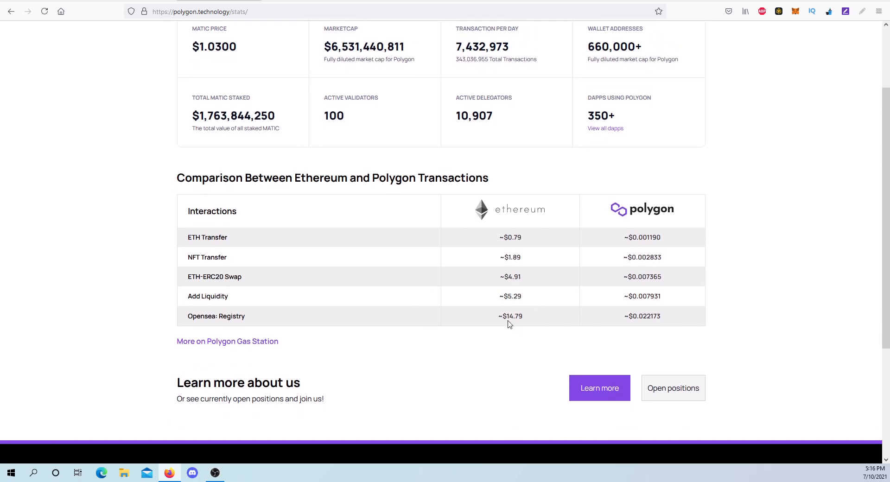
mouse_move(529, 342)
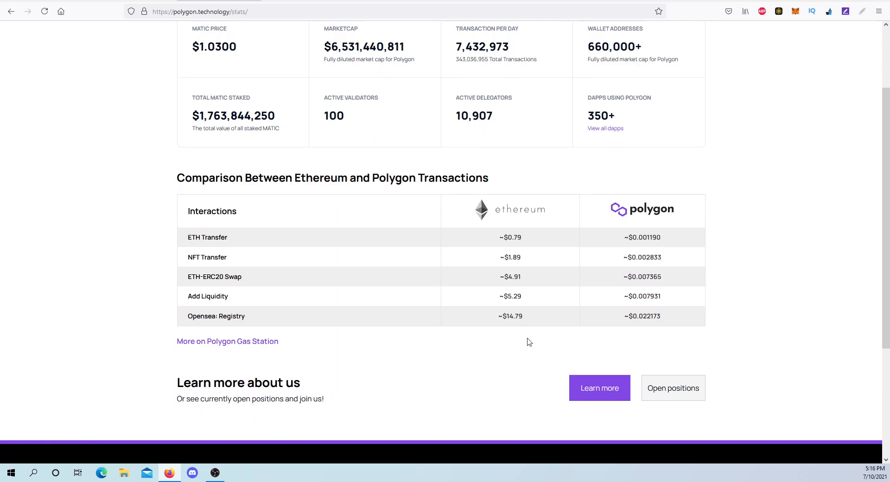
mouse_move(508, 317)
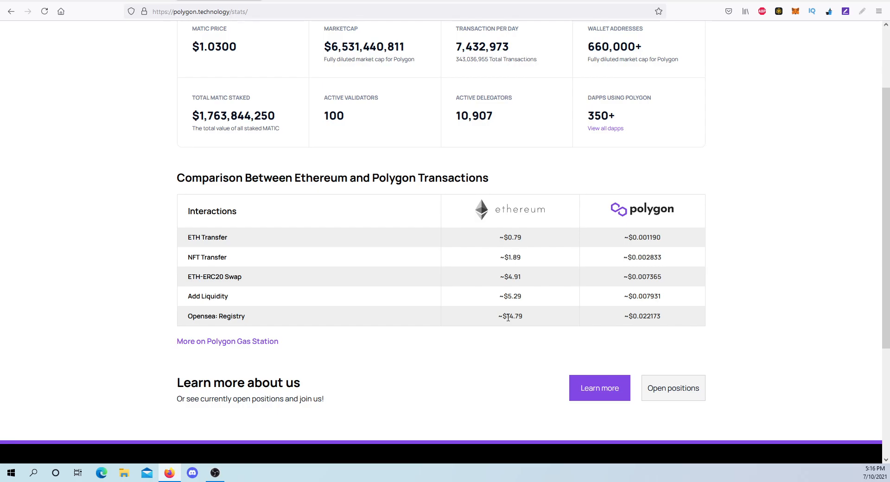
mouse_move(475, 315)
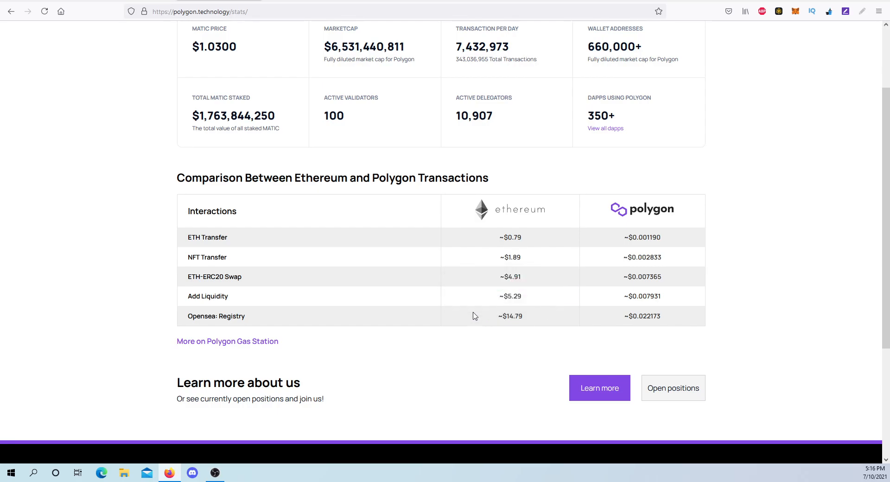
mouse_move(497, 414)
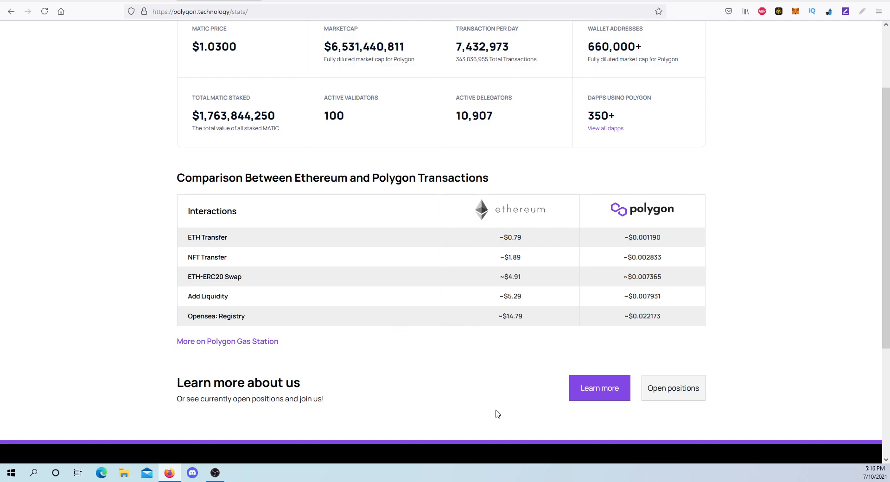
mouse_move(633, 291)
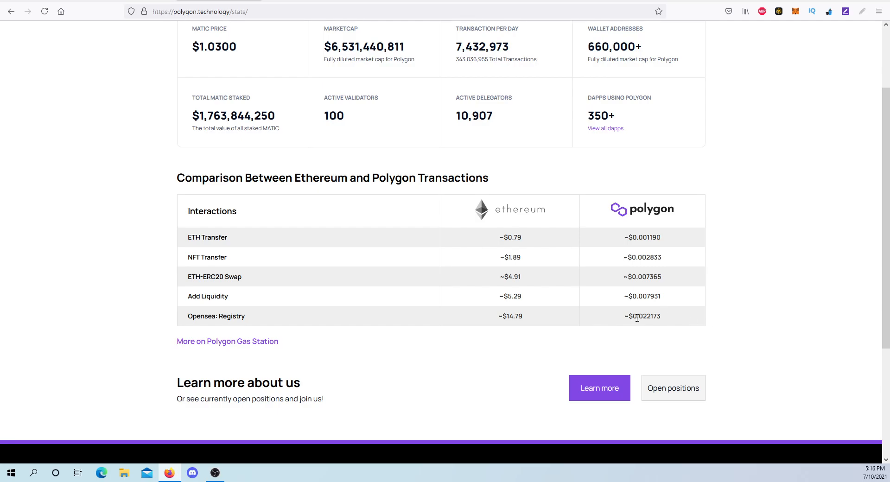
mouse_move(515, 320)
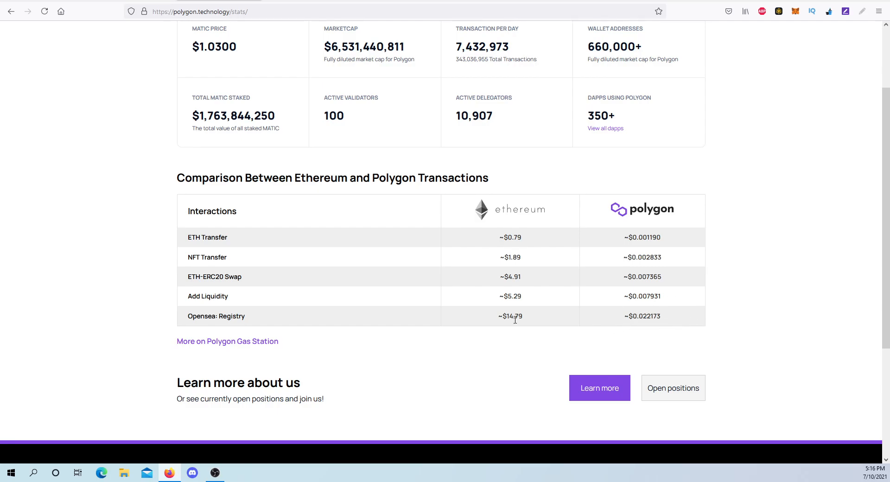
mouse_move(630, 237)
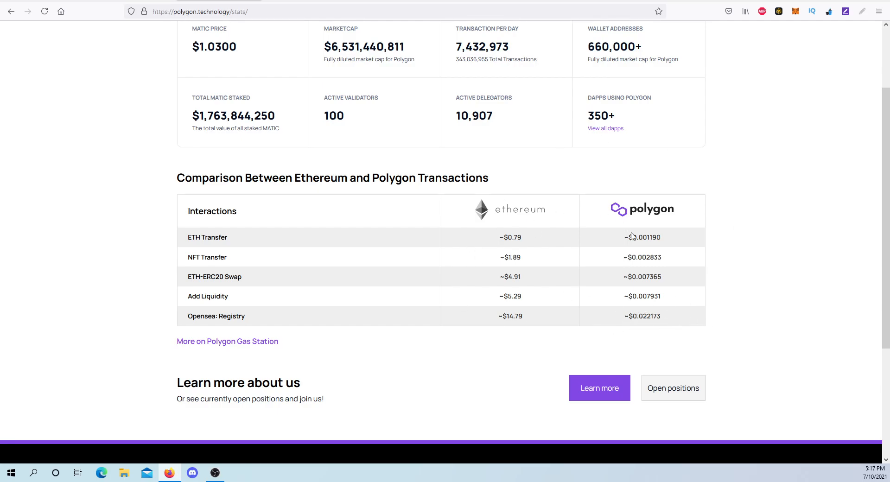
scroll(up, 3)
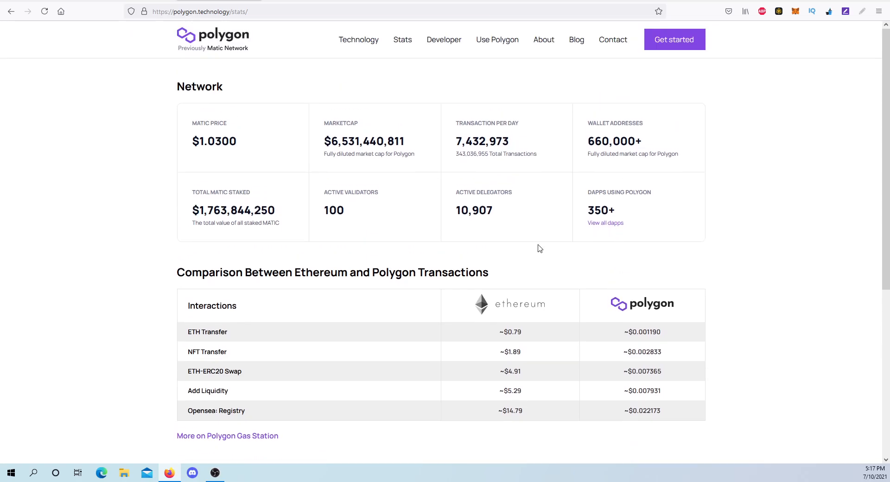
mouse_move(551, 226)
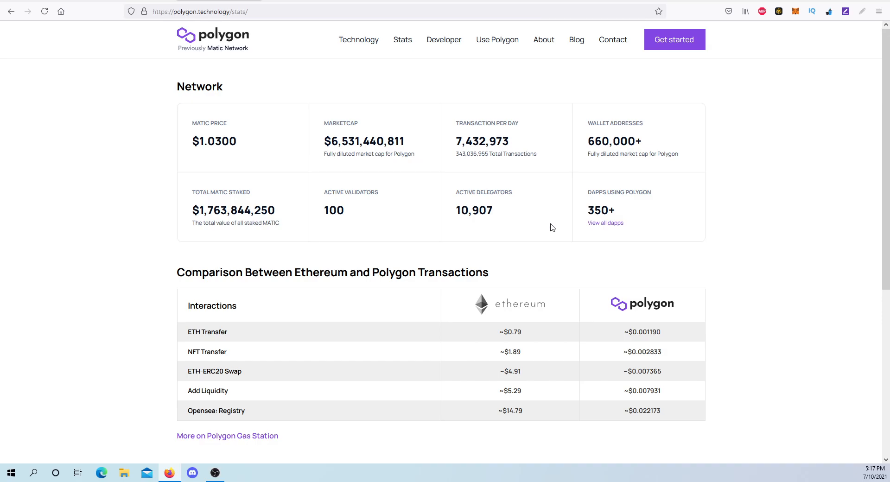
click(358, 39)
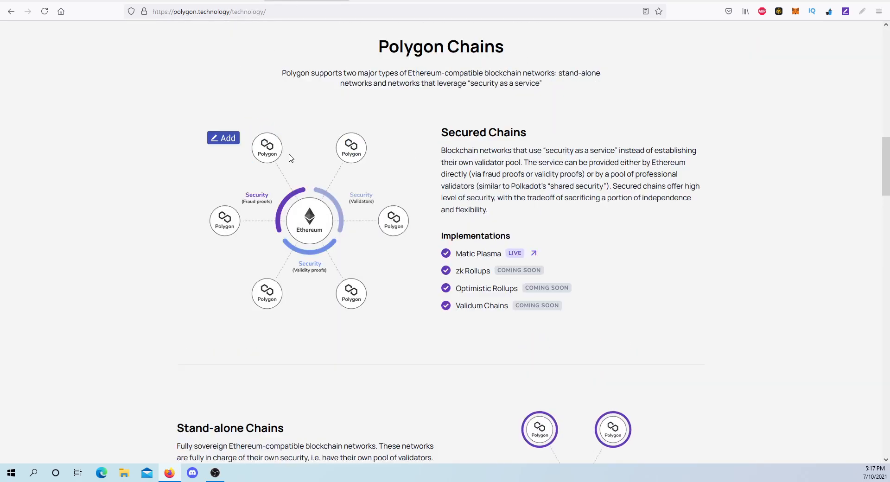
scroll(down, 3)
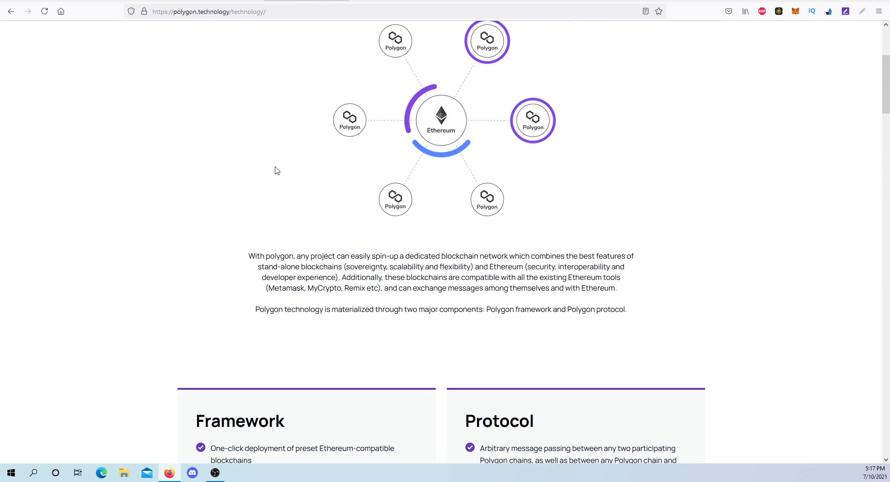
scroll(up, 3)
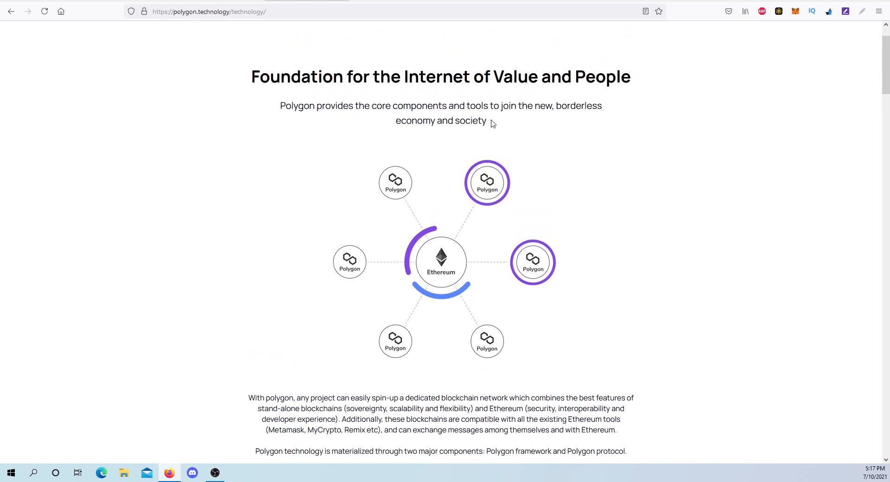
scroll(down, 3)
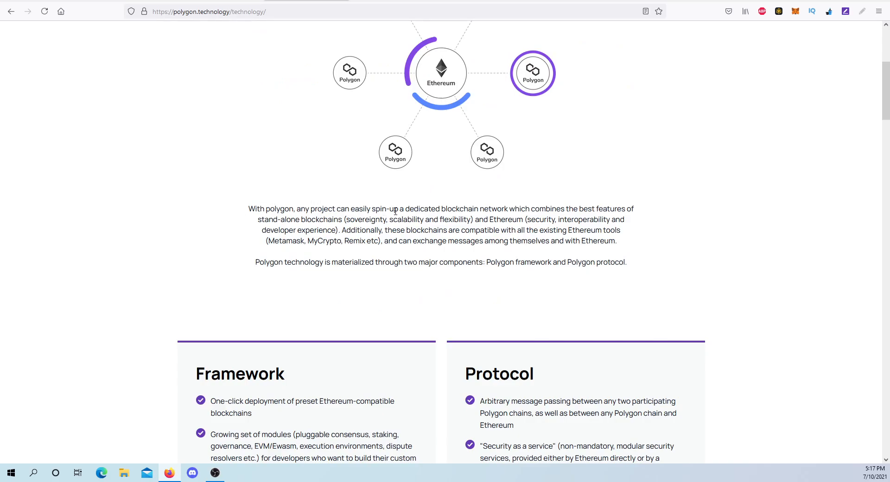
mouse_move(647, 177)
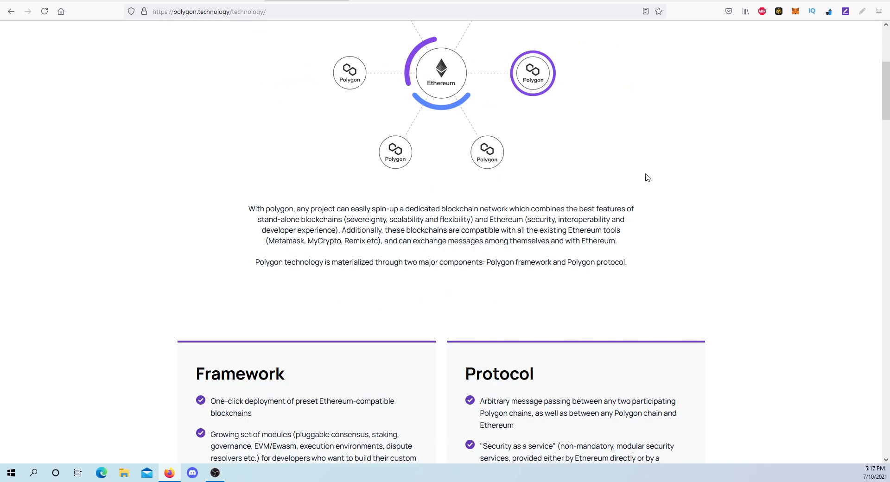
mouse_move(673, 164)
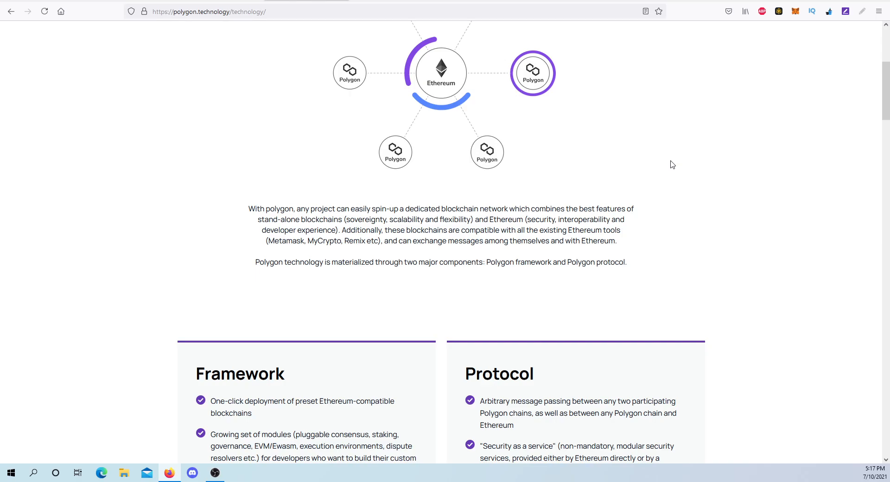
mouse_move(661, 166)
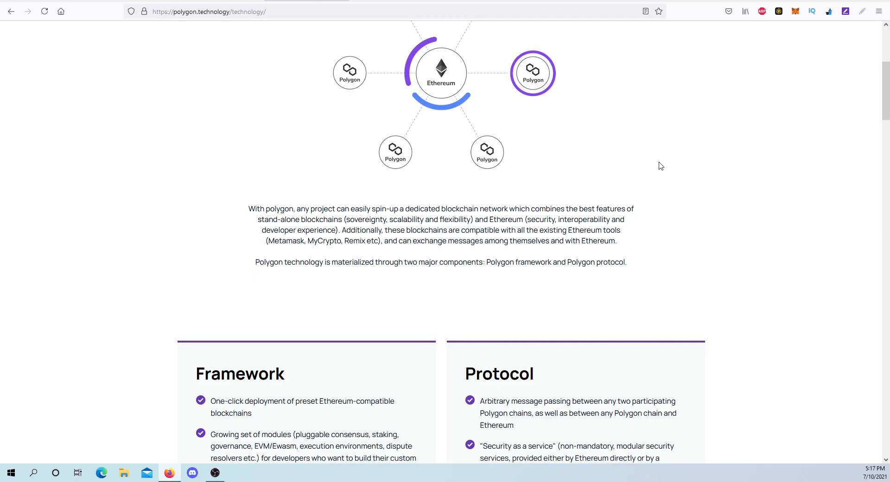
scroll(down, 3)
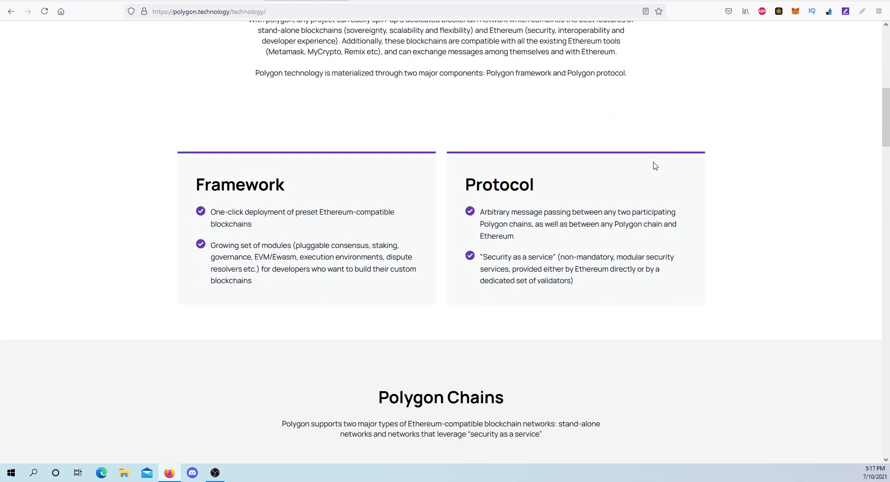
mouse_move(126, 207)
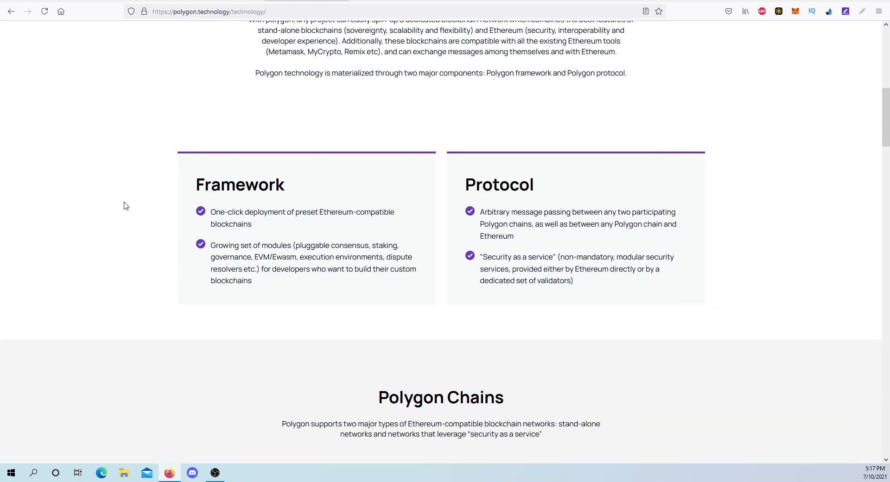
mouse_move(167, 200)
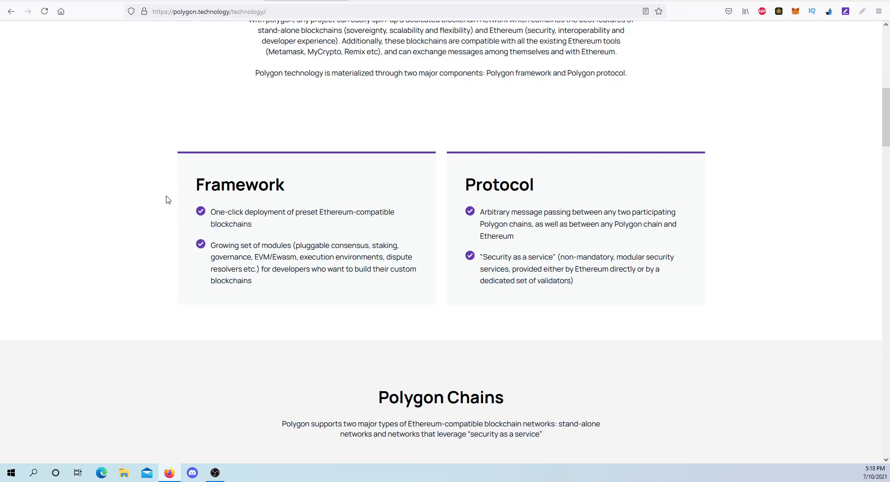
scroll(down, 3)
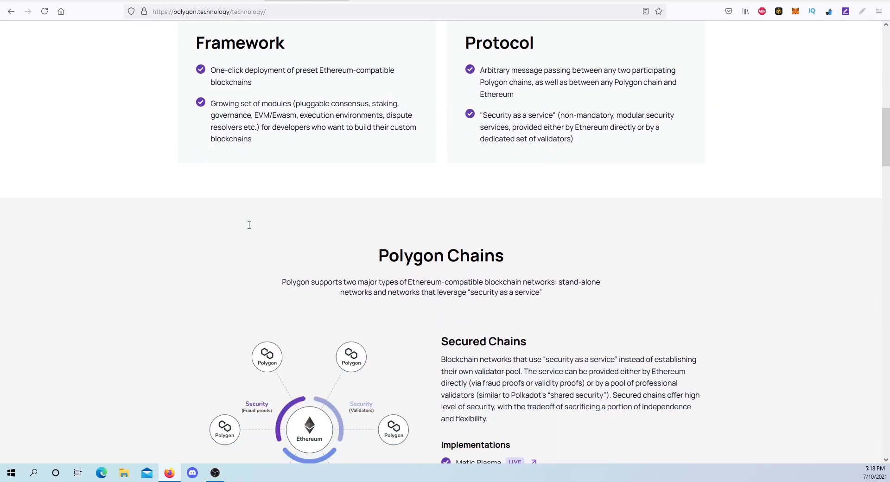
scroll(down, 3)
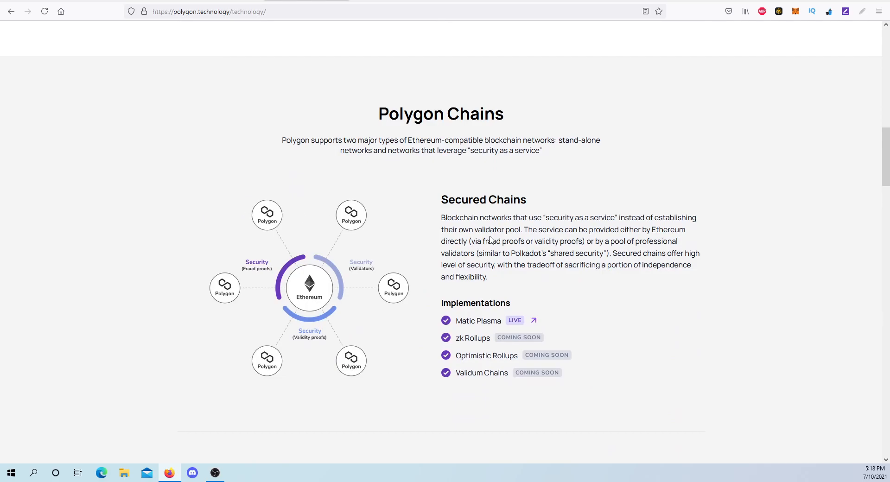
scroll(down, 3)
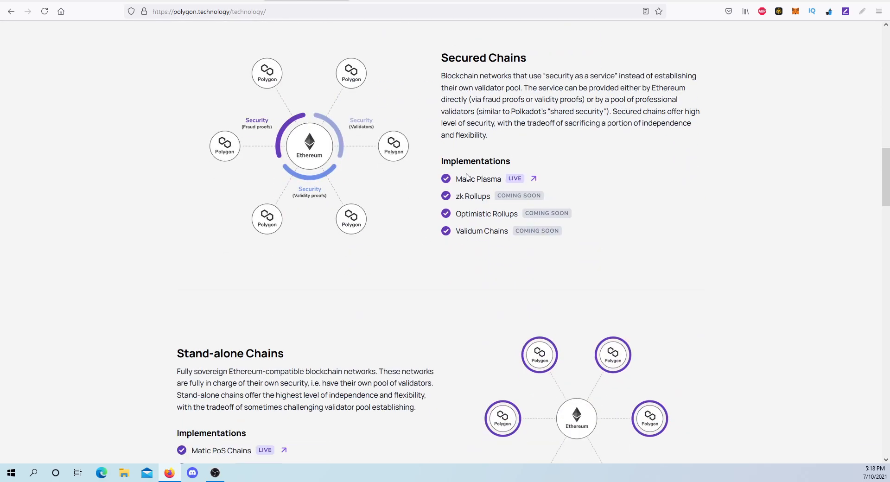
scroll(down, 3)
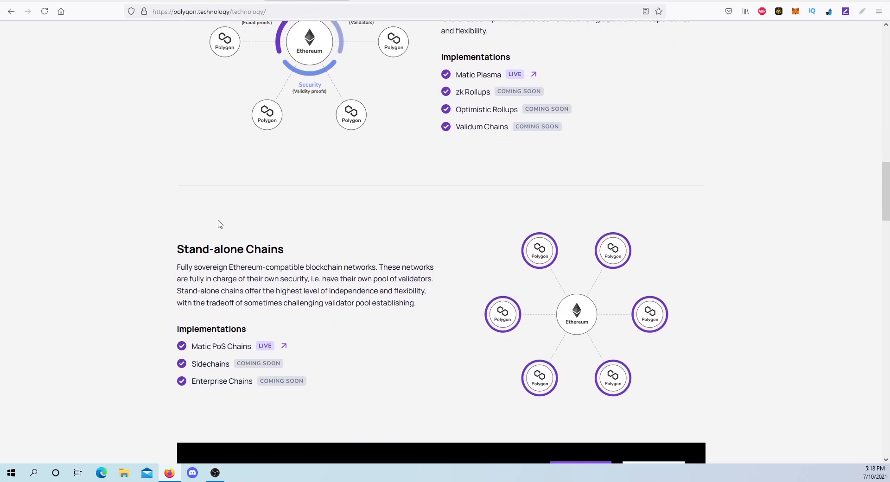
scroll(down, 3)
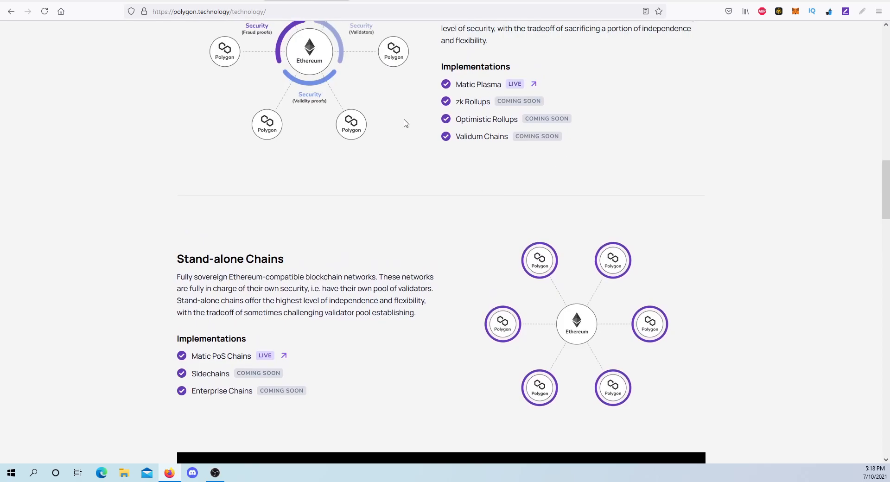
scroll(up, 3)
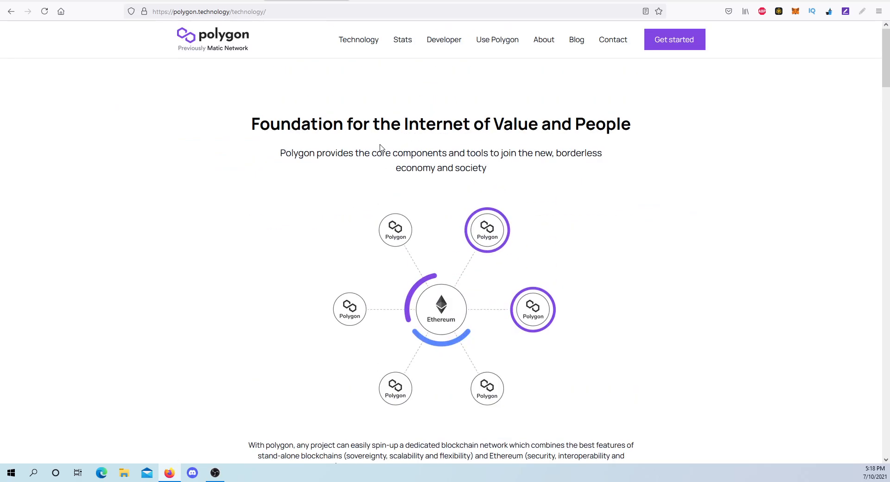
Step: Switch to the Awesome Polygon tab and scroll through the DeFi dApp listings
click(497, 40)
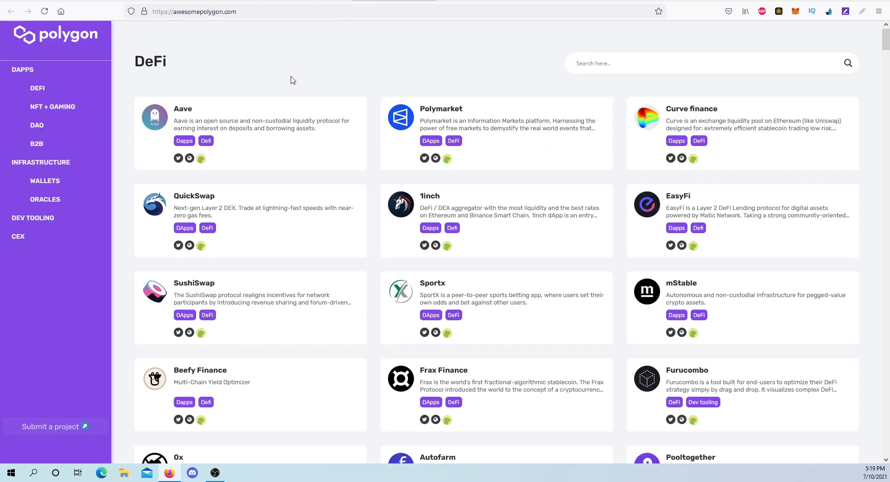
mouse_move(243, 95)
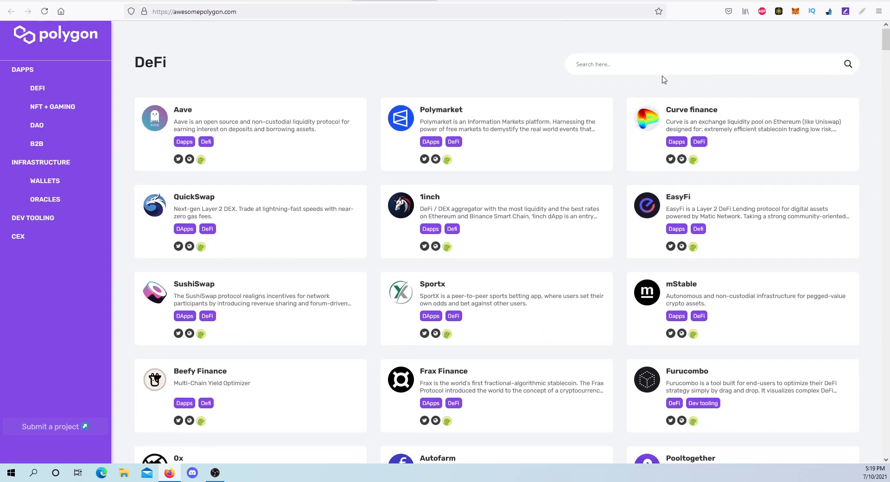
mouse_move(402, 189)
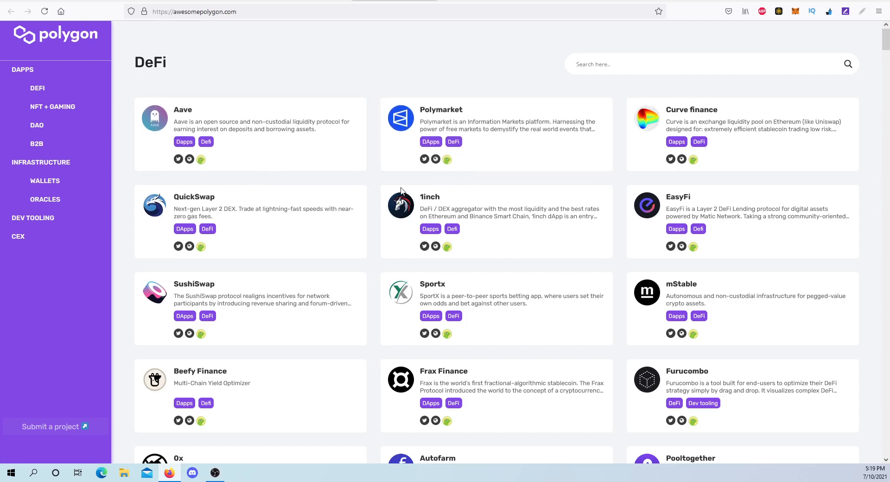
mouse_move(383, 296)
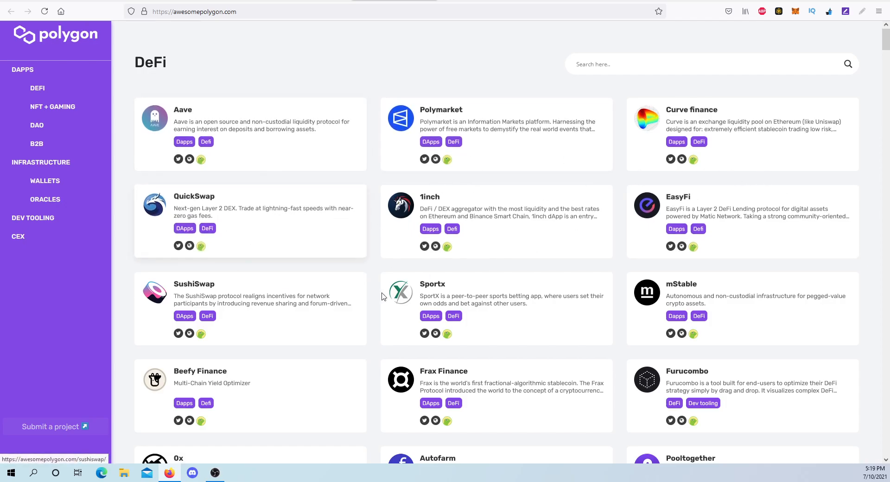
mouse_move(421, 164)
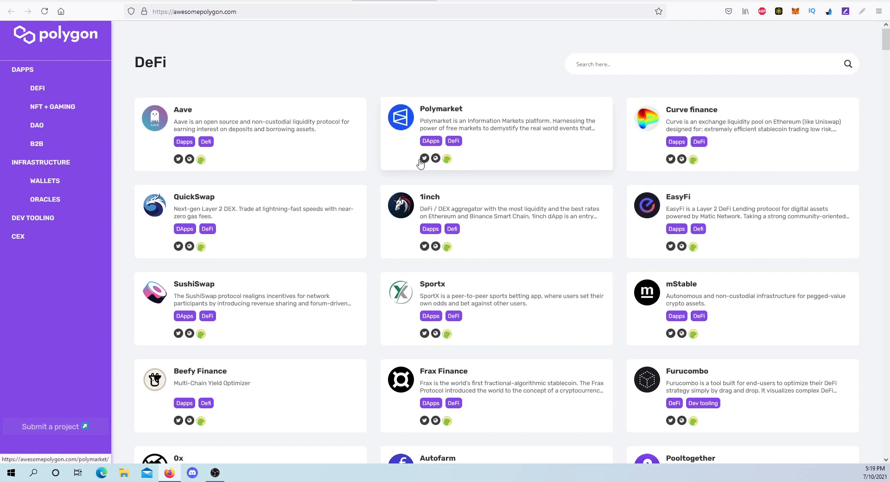
scroll(down, 3)
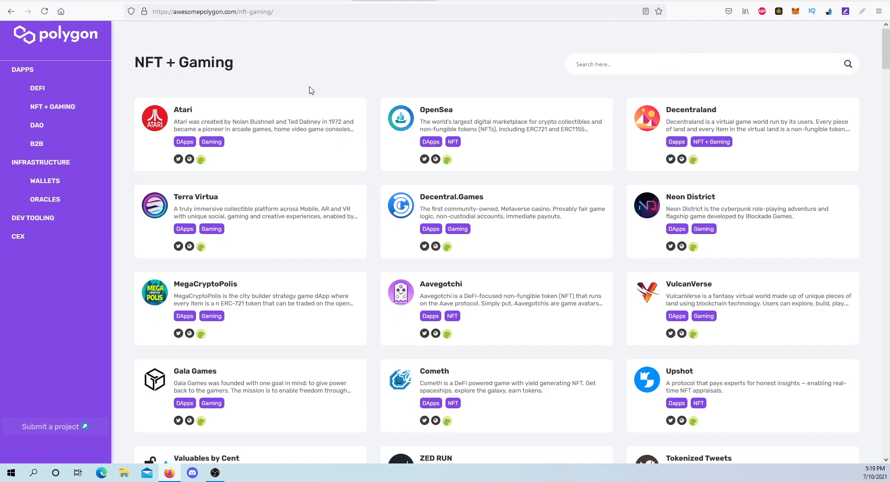
mouse_move(522, 91)
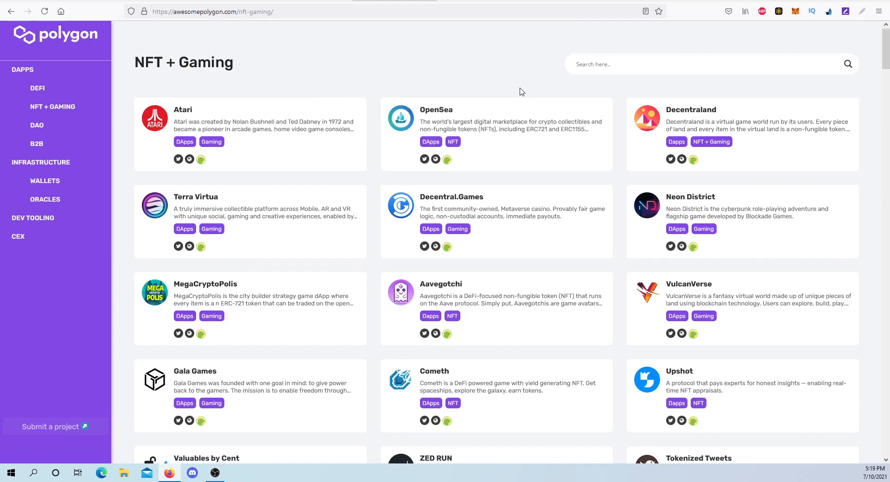
mouse_move(622, 111)
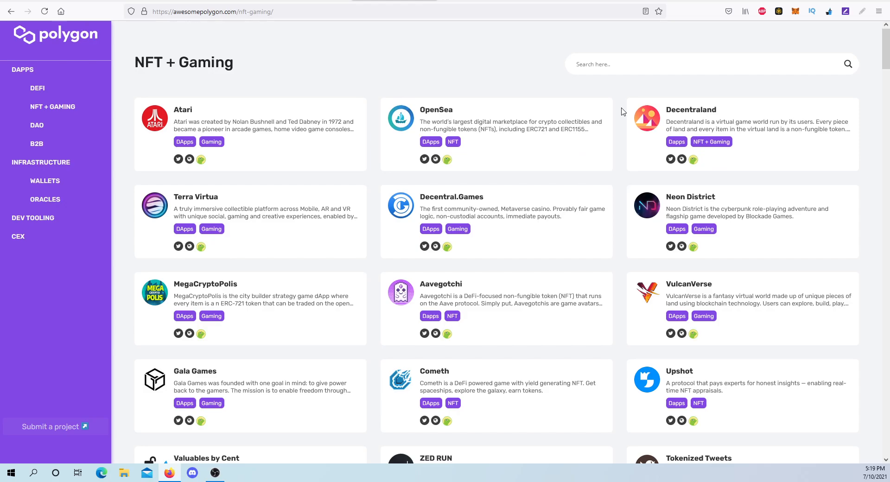
Step: Scroll the NFT + Gaming cards and return to Atari, OpenSea and Decentraland
scroll(down, 3)
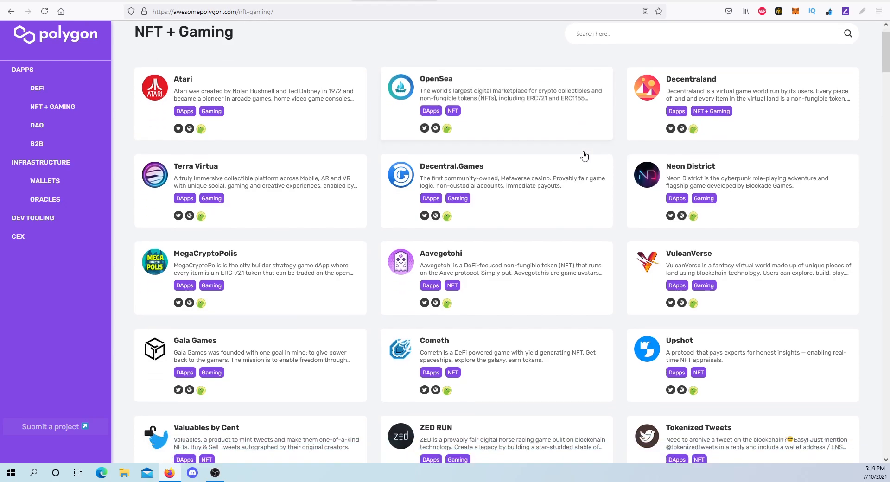
scroll(down, 3)
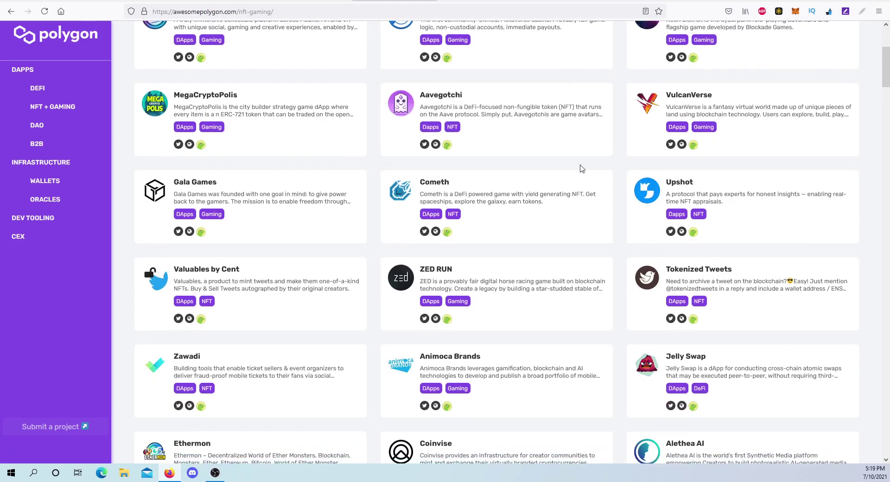
scroll(up, 3)
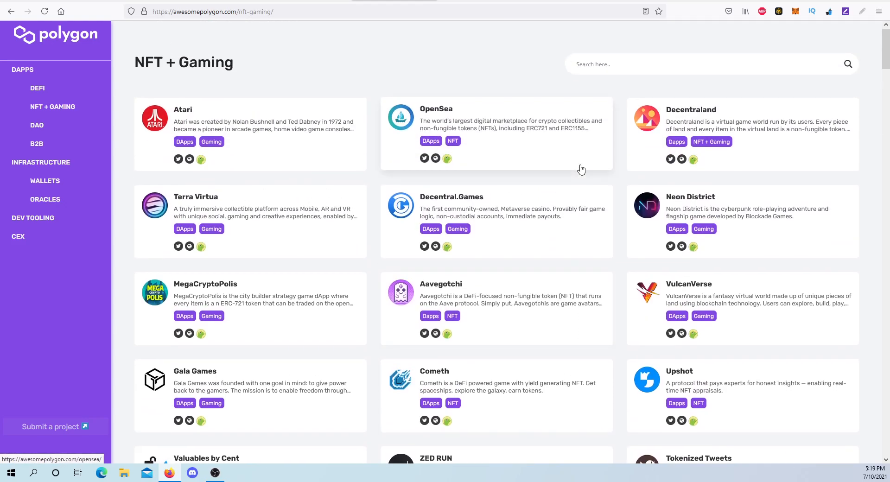
mouse_move(387, 88)
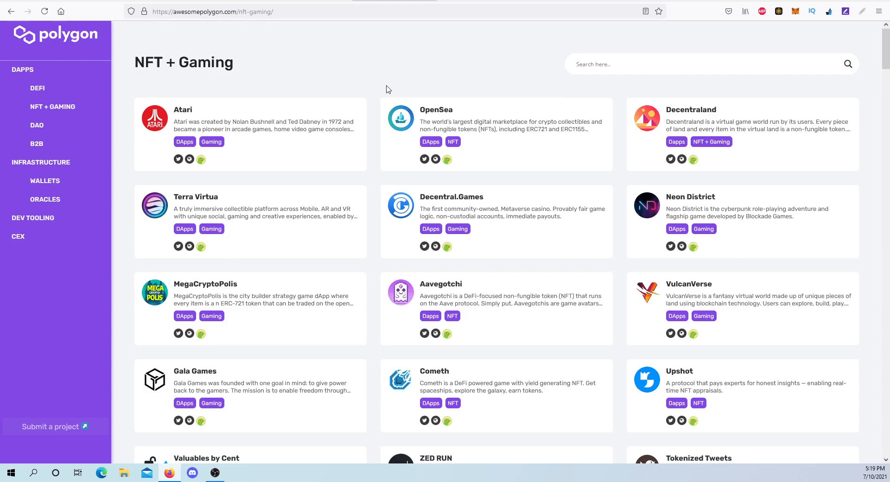
mouse_move(509, 69)
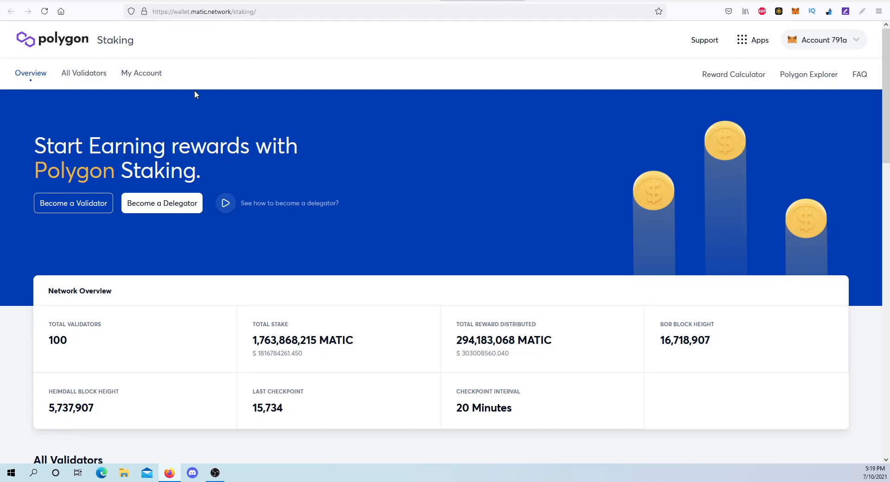
mouse_move(247, 69)
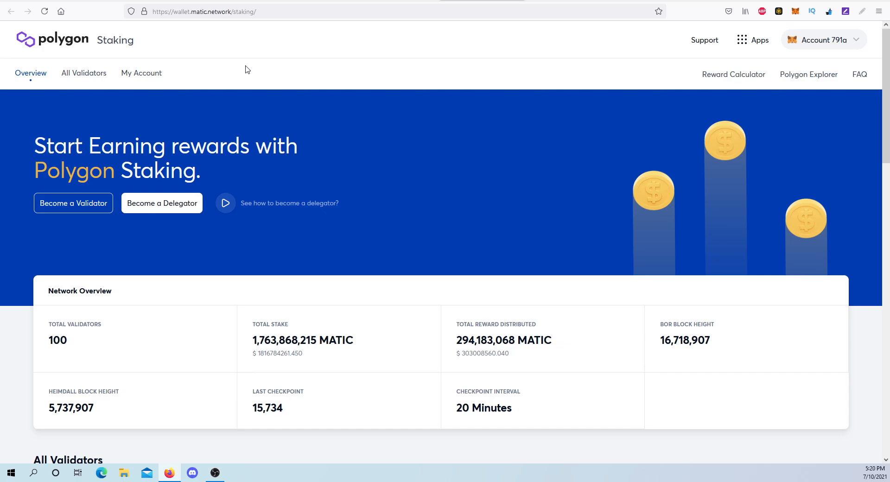
Step: Scroll through the staking Network Overview and All Validators lists, returning to the top
scroll(down, 3)
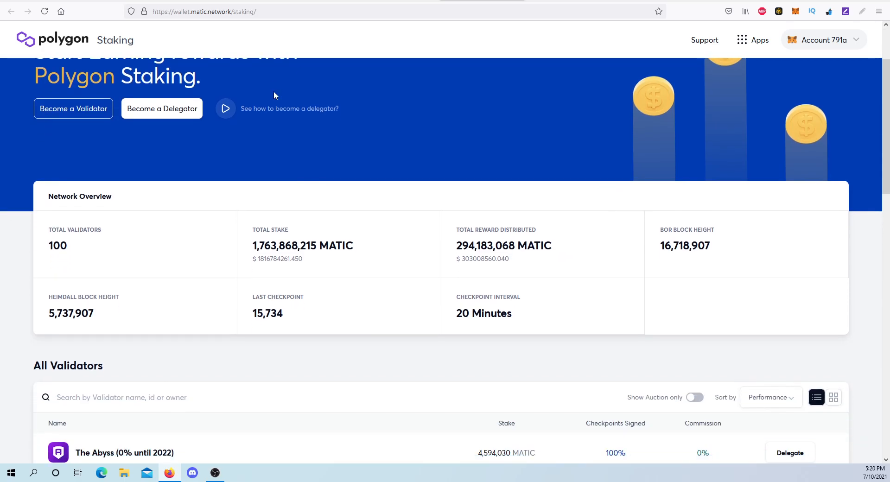
scroll(up, 3)
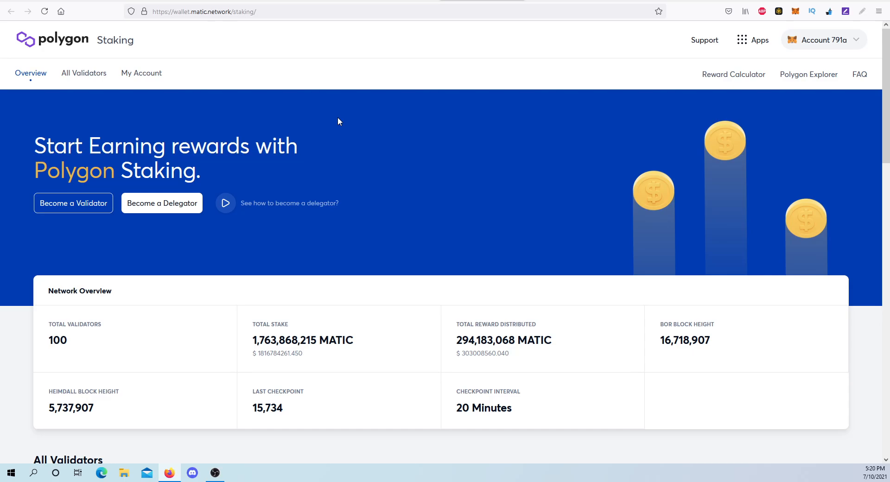
mouse_move(365, 143)
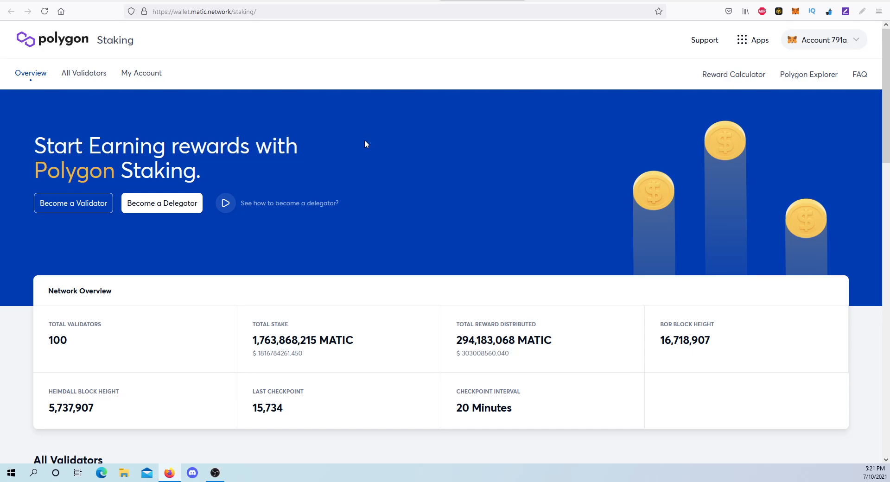
mouse_move(384, 145)
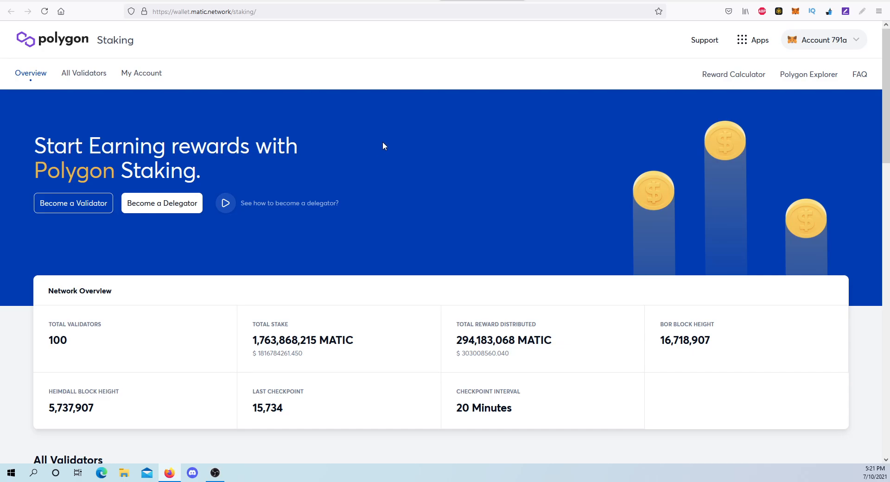
scroll(down, 3)
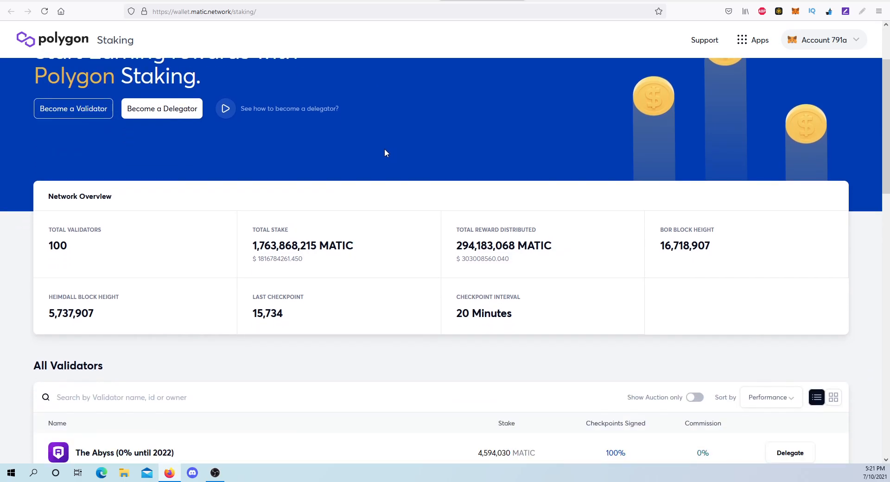
scroll(up, 3)
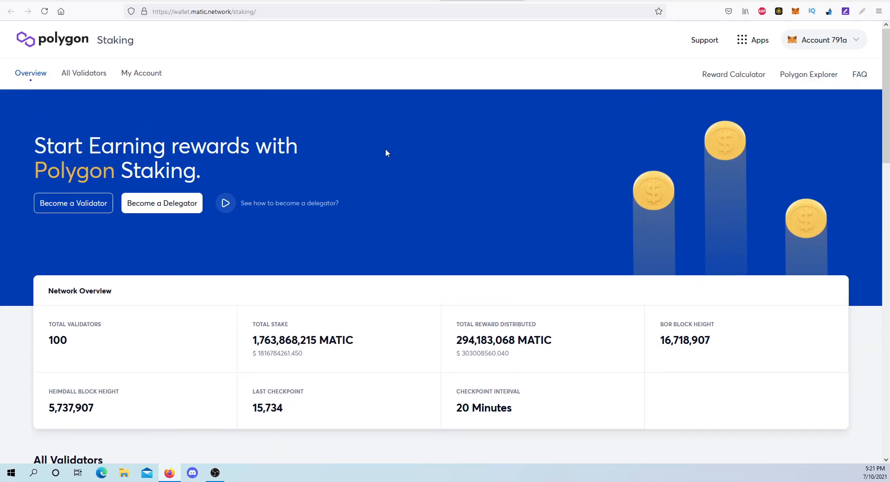
Step: Open the Reward Calculator projecting 1419.2246 MATIC for 10,000 MATIC over 365 days
click(733, 74)
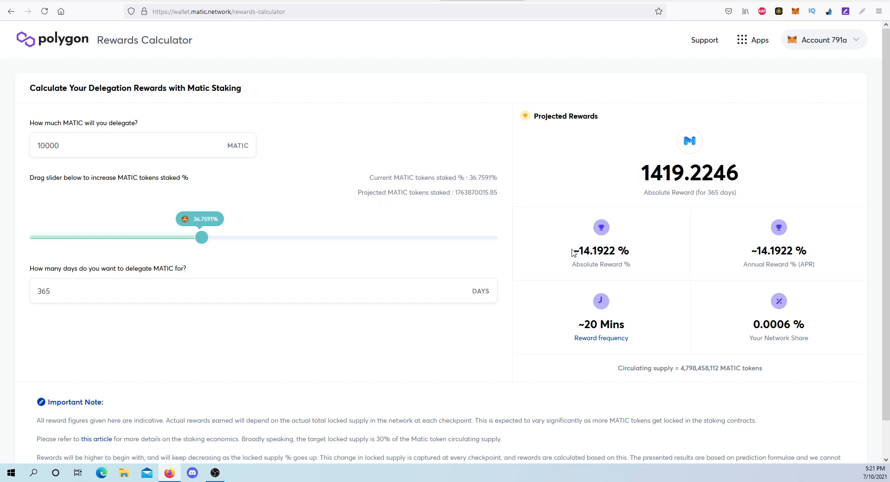
mouse_move(646, 247)
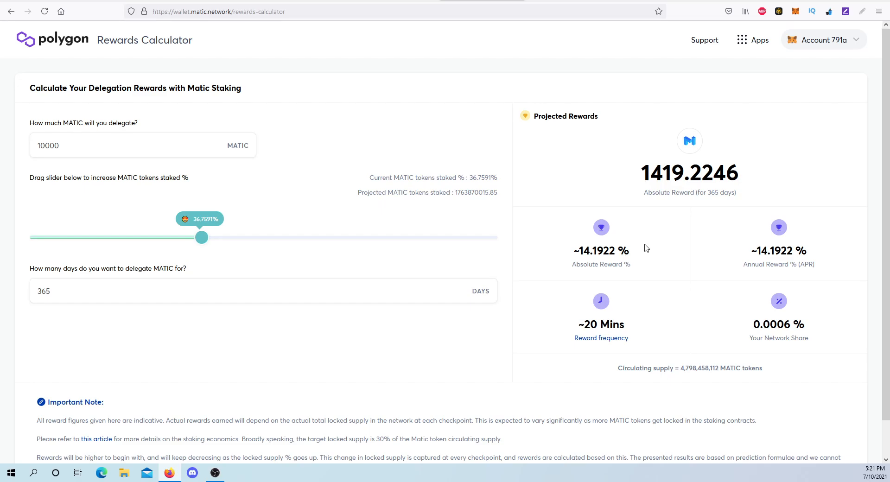
mouse_move(660, 274)
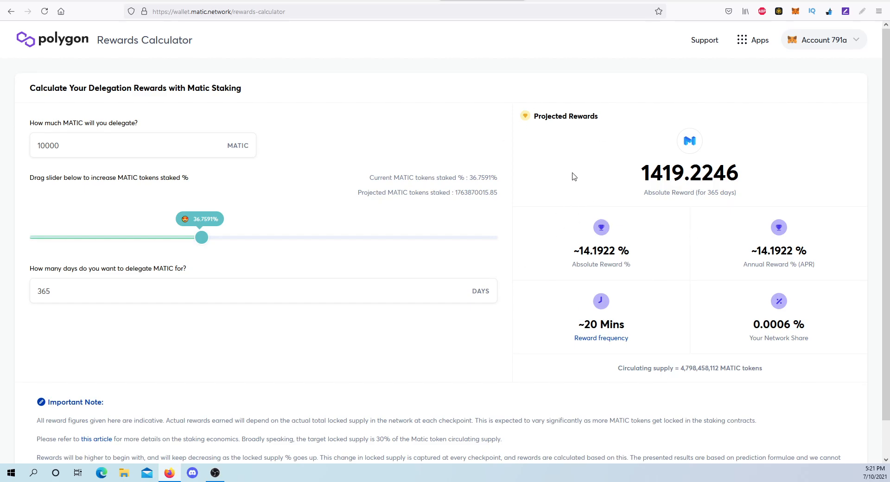
mouse_move(569, 187)
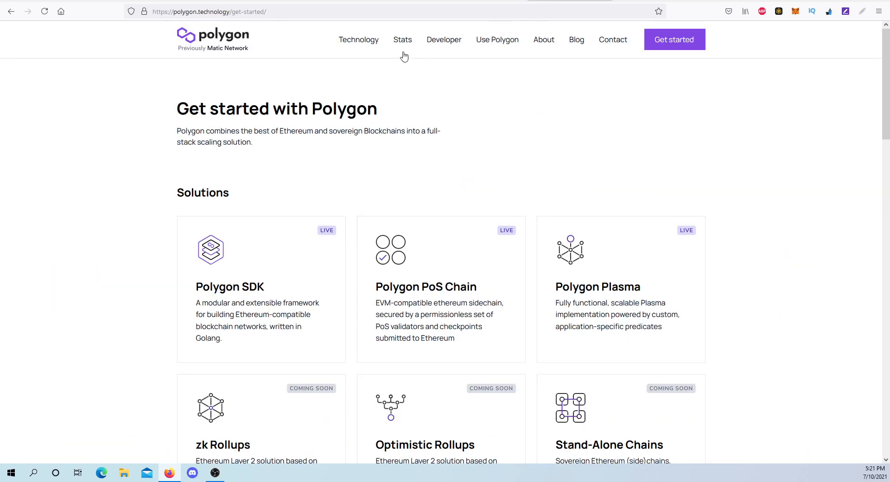
mouse_move(544, 105)
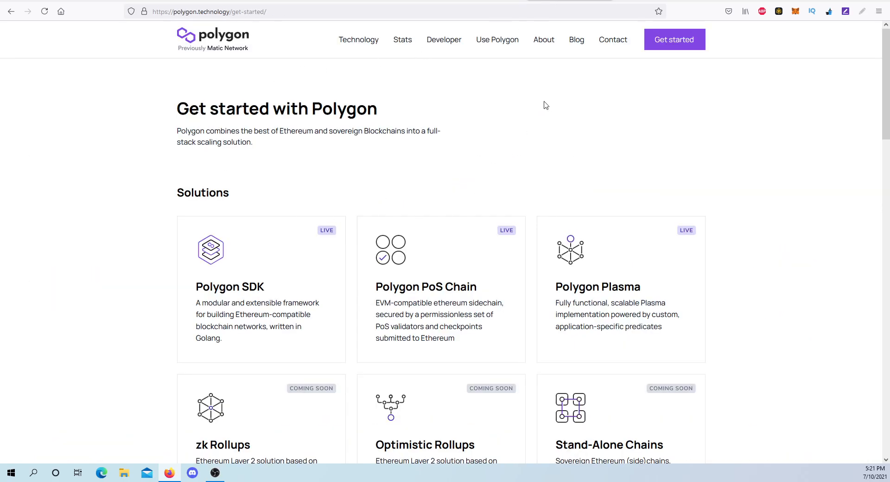
Step: Scroll down through the live and upcoming Solutions cards on Get started
scroll(down, 3)
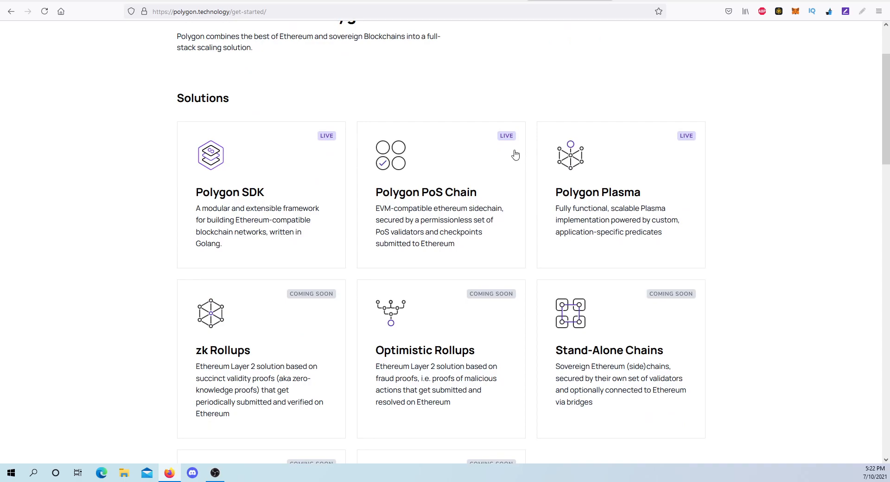
mouse_move(404, 221)
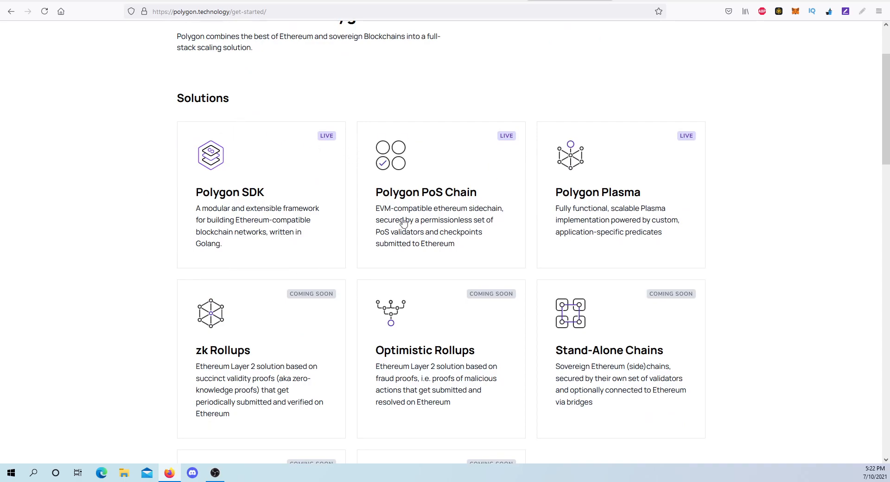
mouse_move(633, 196)
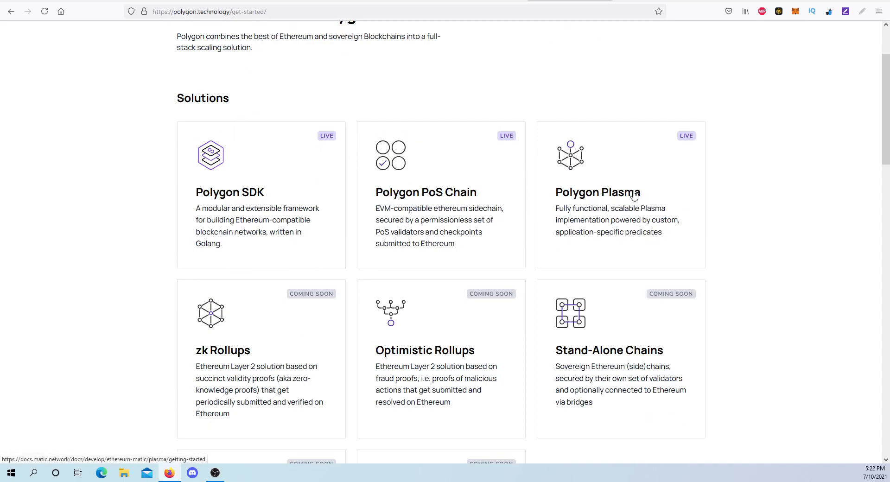
scroll(down, 3)
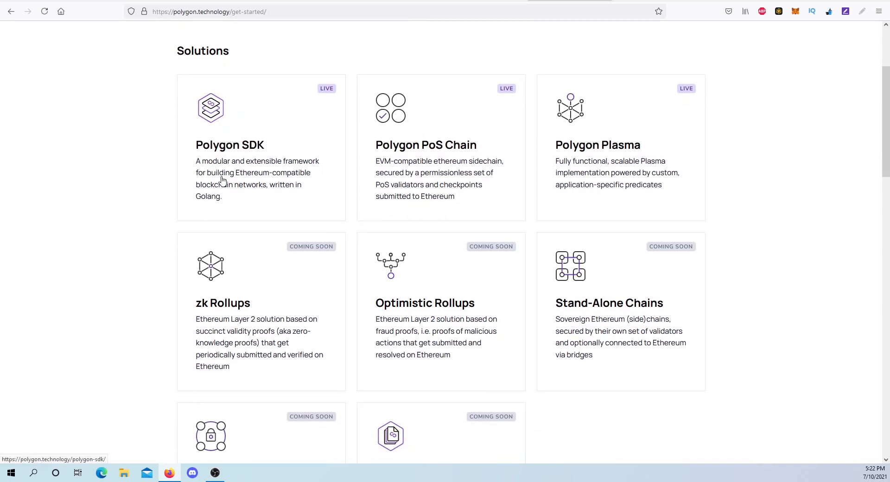
scroll(down, 3)
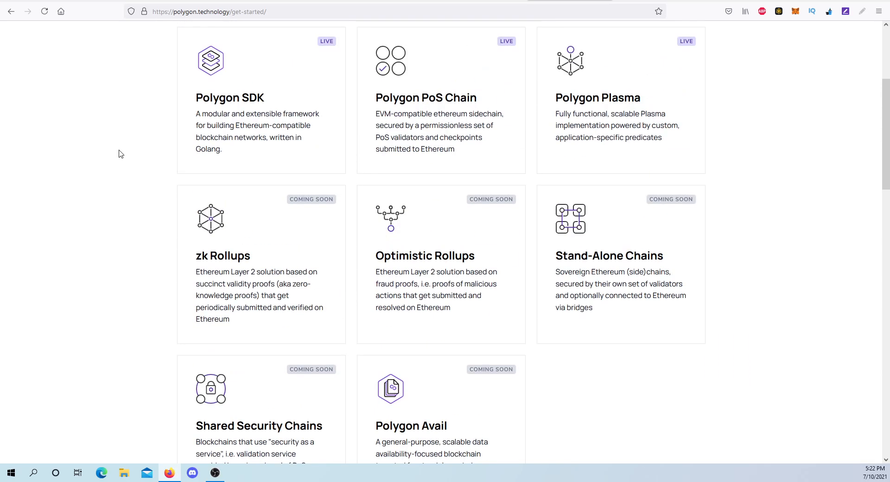
scroll(up, 3)
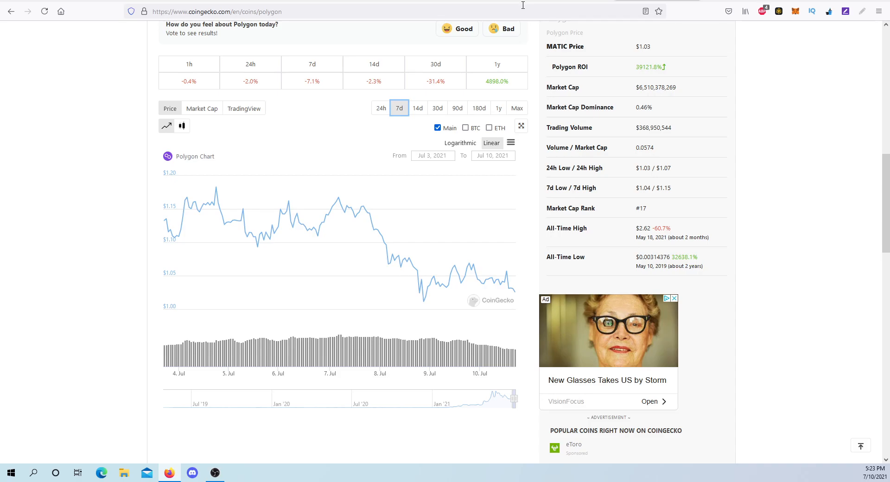
Step: Scroll up on the CoinGecko coin page after viewing the 7d chart
scroll(up, 3)
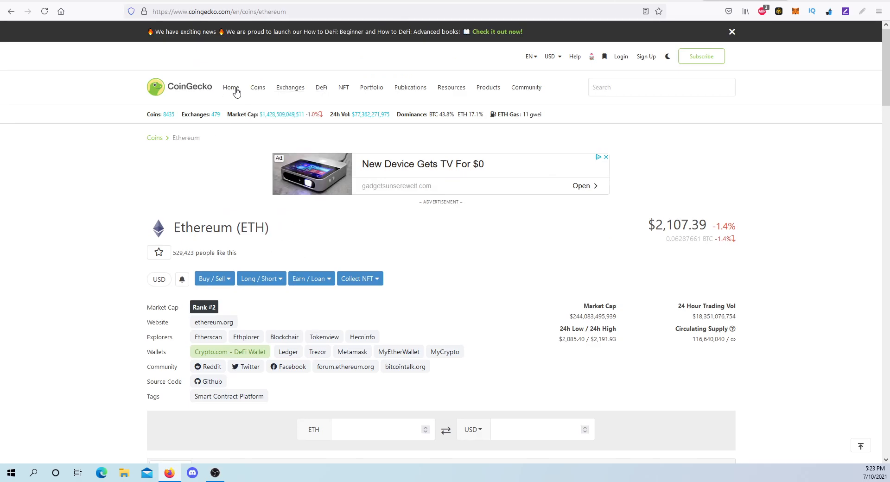
Step: Go to CoinGecko Home to reach the market-cap price table
click(231, 88)
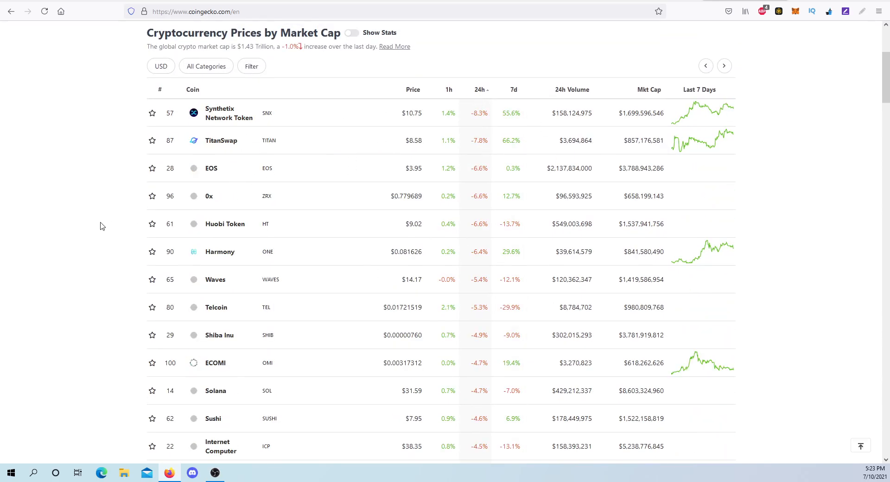
mouse_move(412, 173)
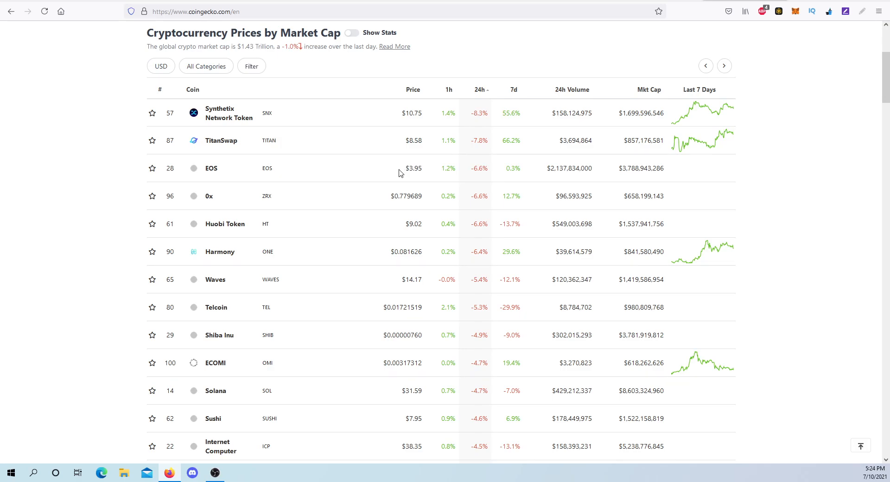
mouse_move(537, 152)
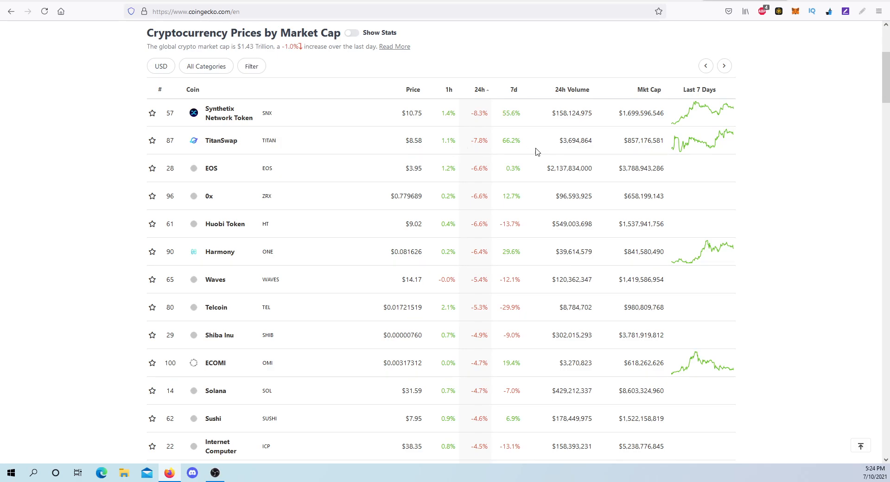
Step: Sort the CoinGecko table by 7-day gain, then scroll Polygon's page to MATIC's market stats
click(513, 89)
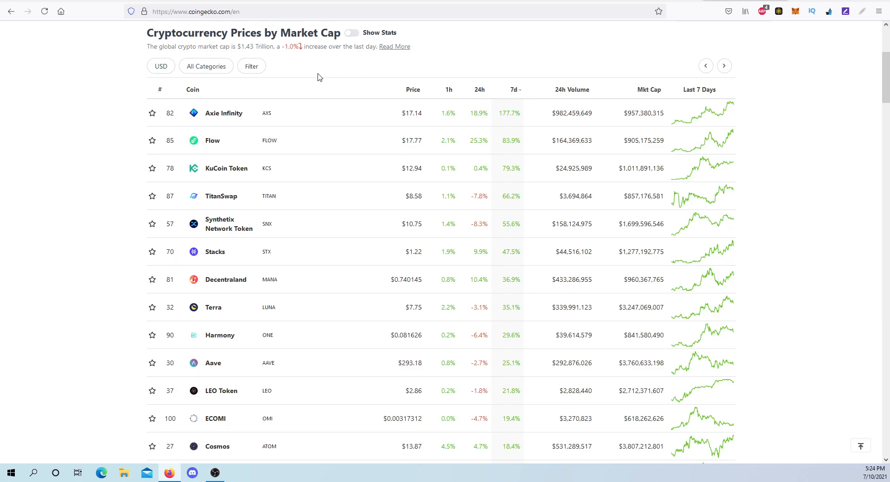
mouse_move(497, 115)
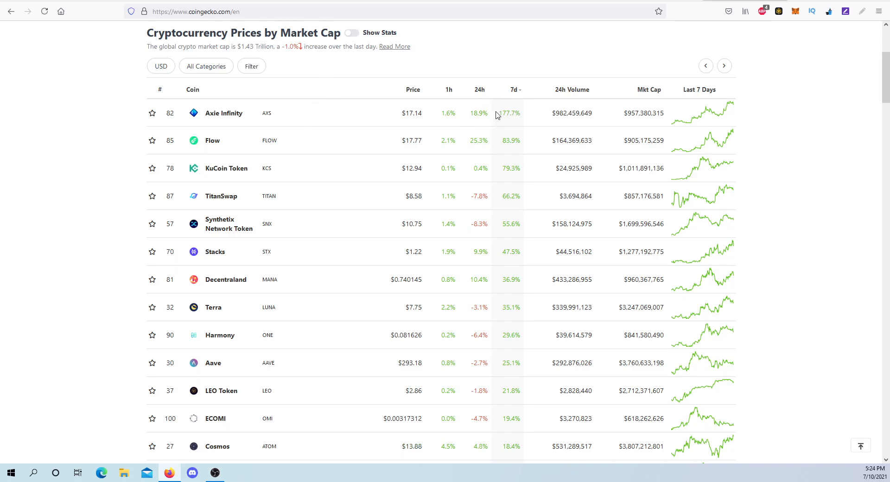
mouse_move(503, 78)
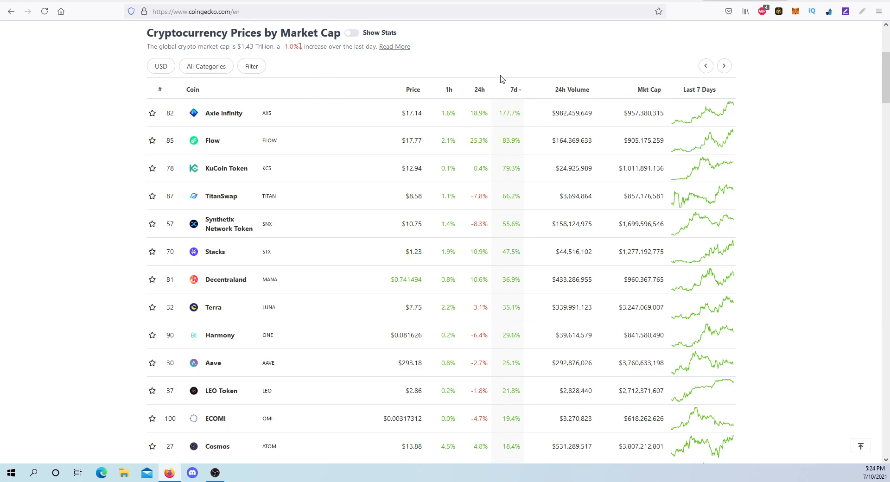
mouse_move(476, 79)
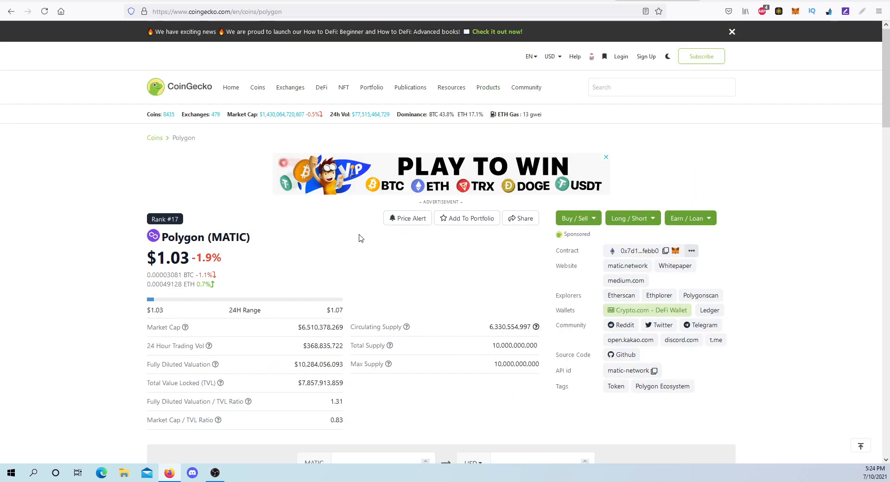
scroll(down, 3)
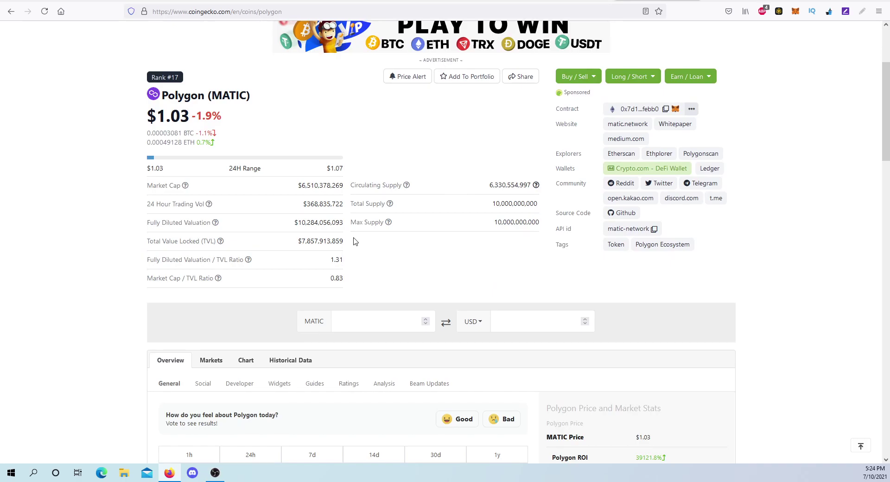